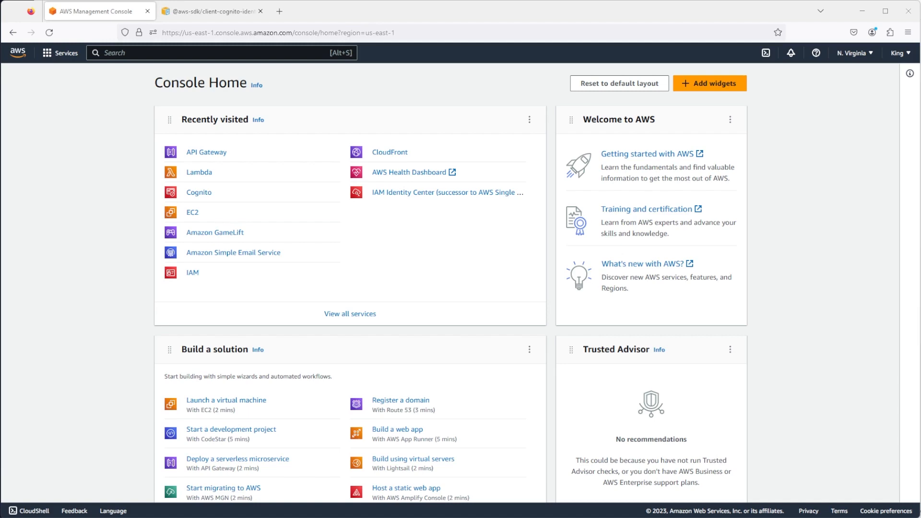
mouse_move(315, 65)
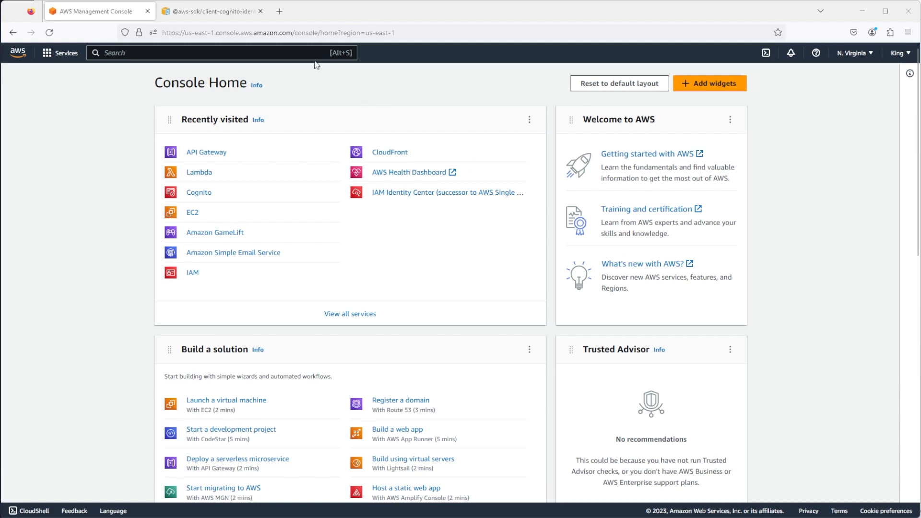
- Search 'api' in the console, open API Gateway and scroll to the REST API option
type("api gateway")
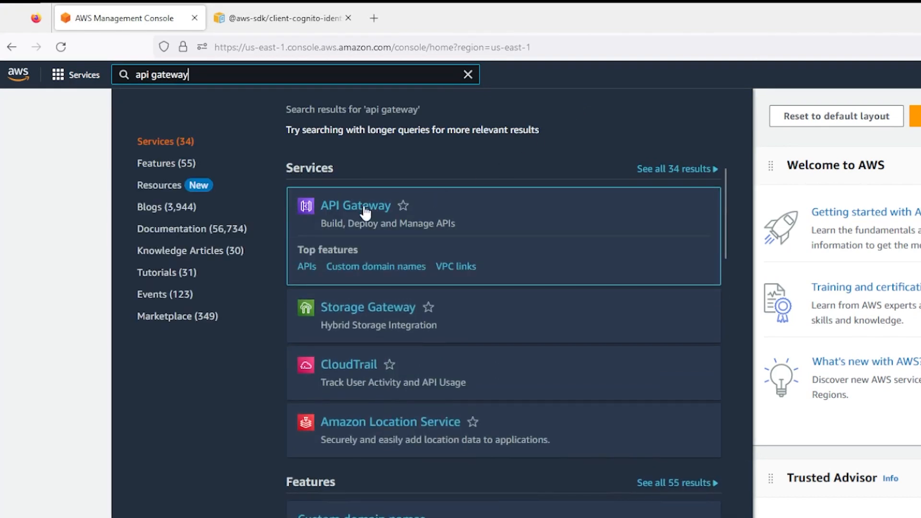
left_click(355, 205)
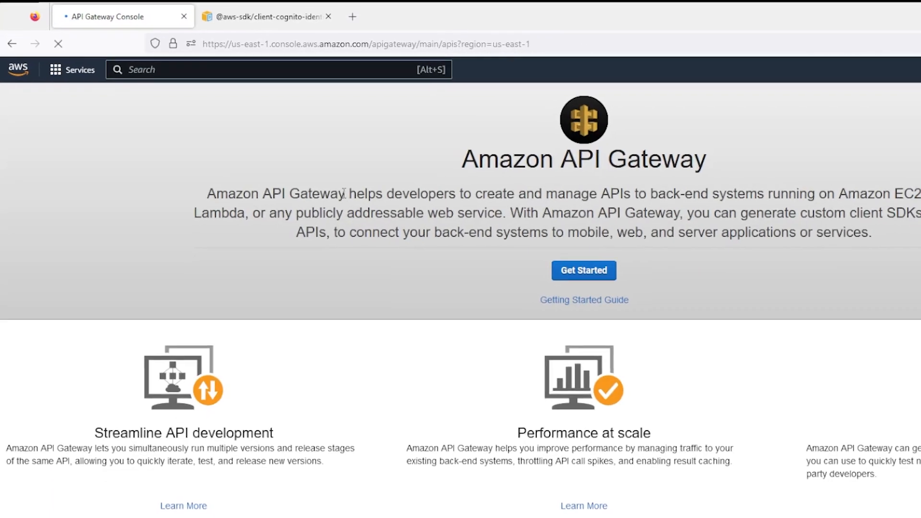
left_click(583, 270)
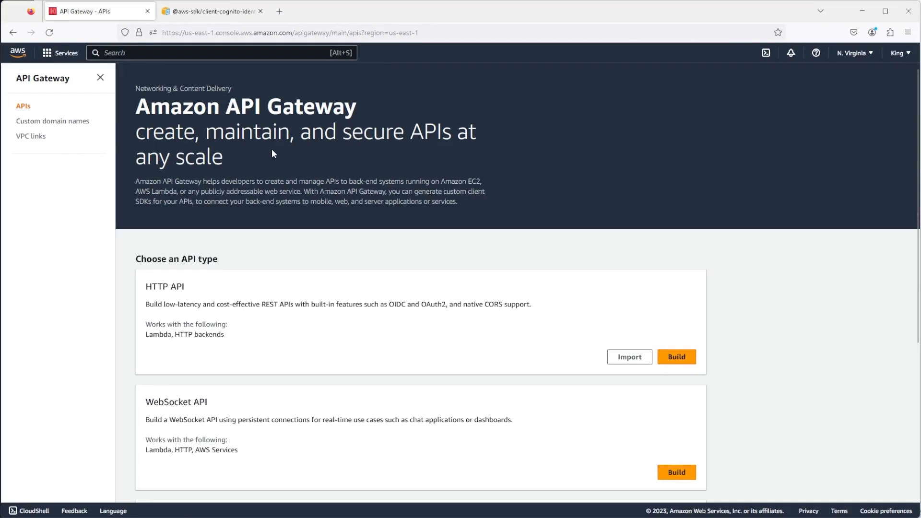
scroll("down", 3)
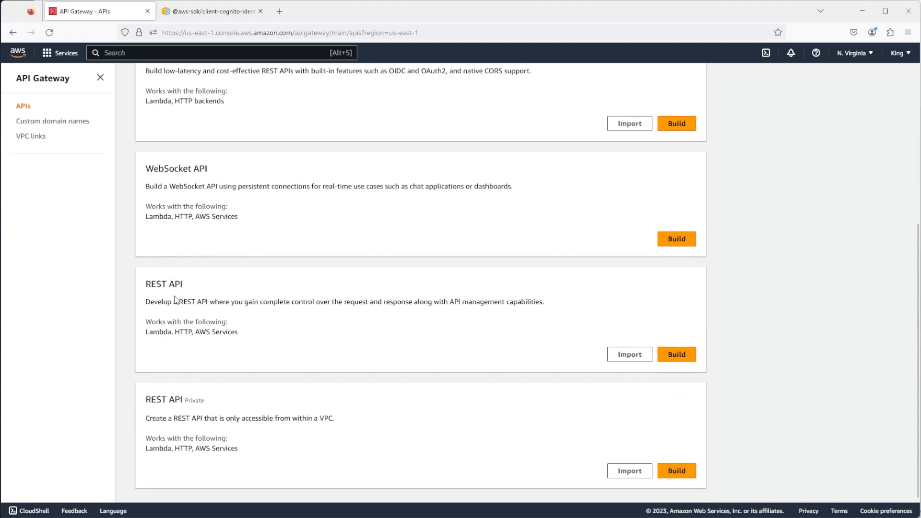
mouse_move(706, 363)
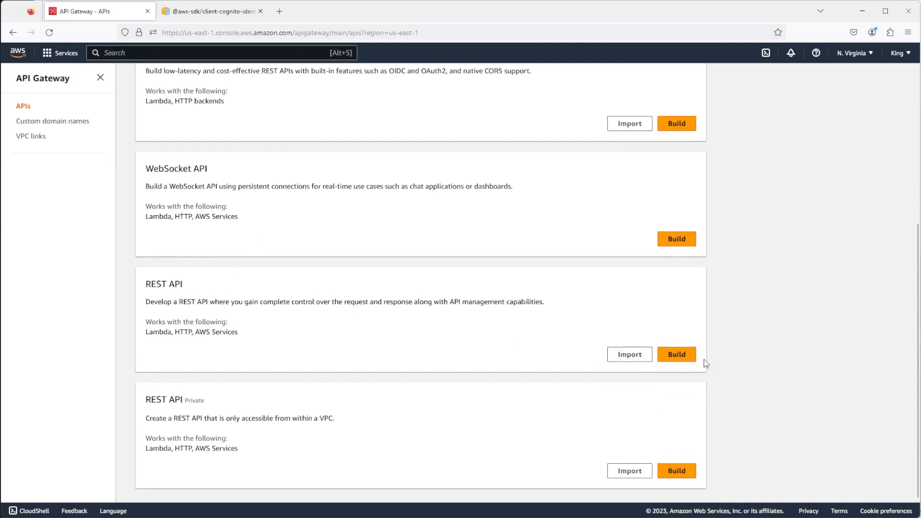
- Build a public REST API as a New API named LoginAPI with a Regional endpoint
left_click(676, 354)
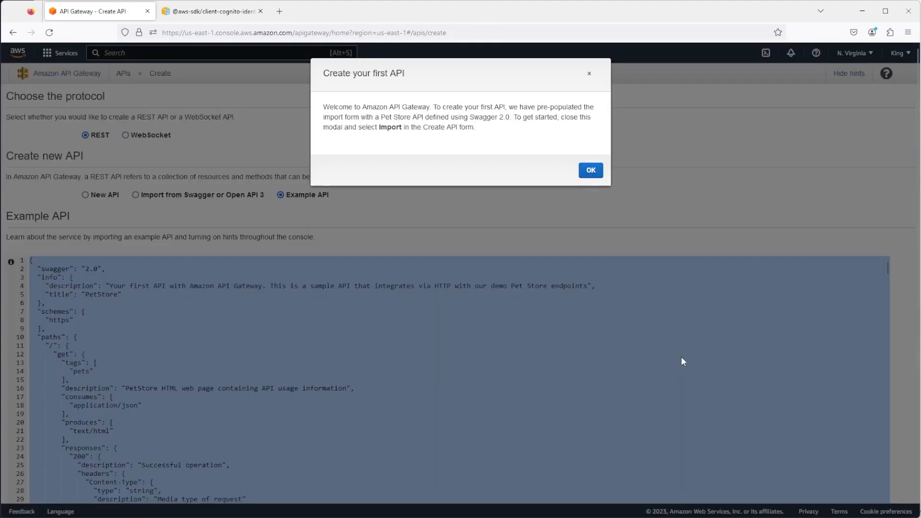
left_click(591, 171)
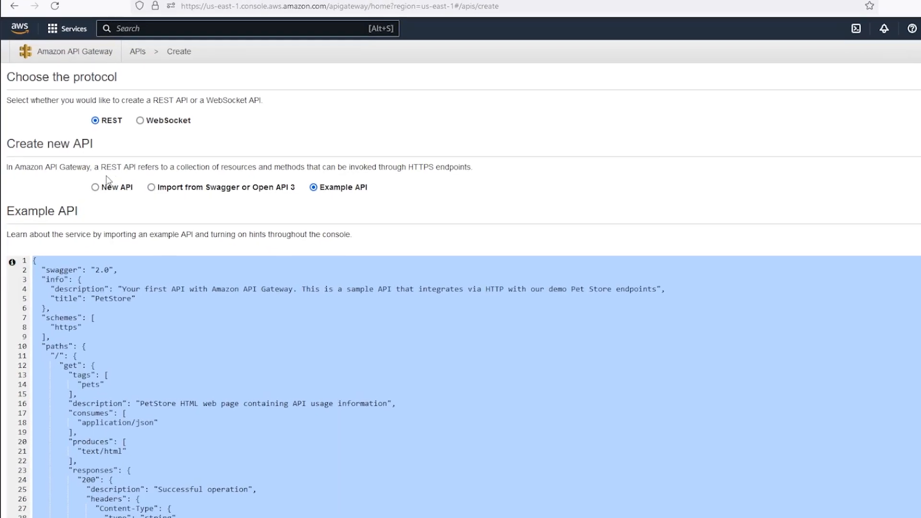
left_click(94, 188)
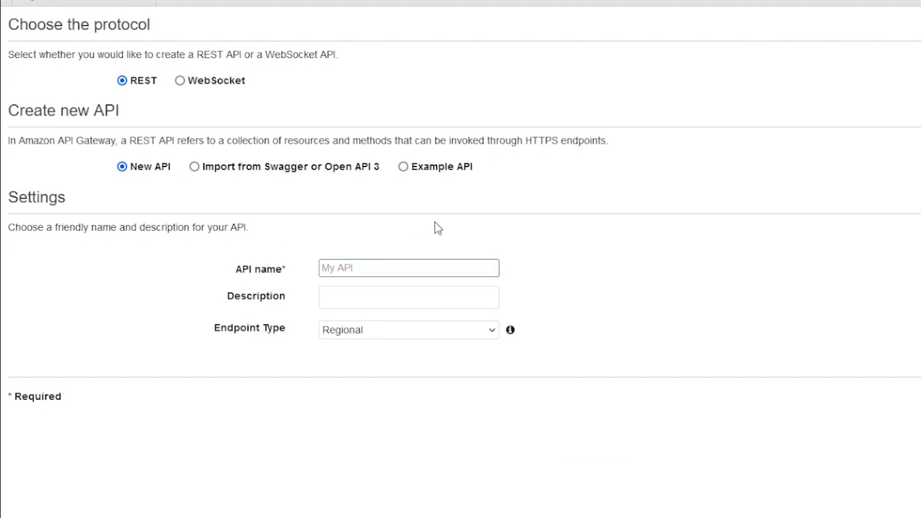
type("LoginAPI")
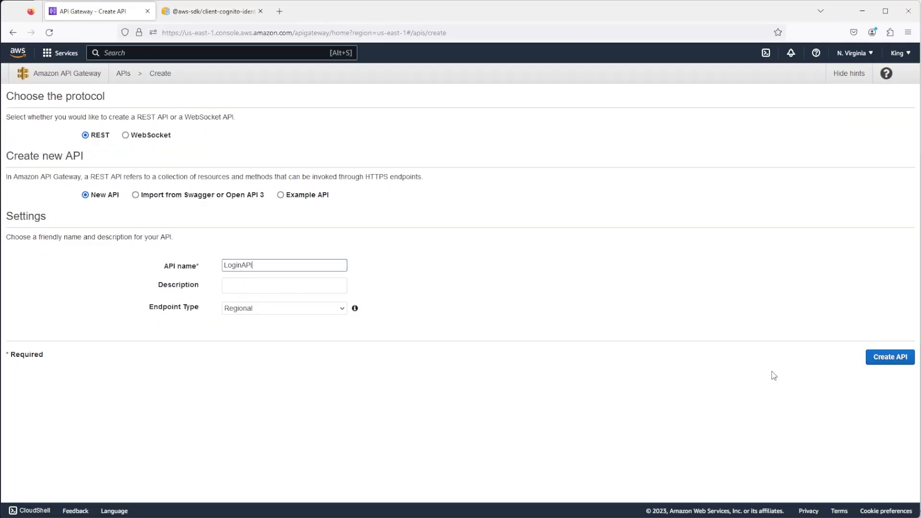
- Create LoginAPI, then add a child resource 'signup' at the /signup path
left_click(888, 356)
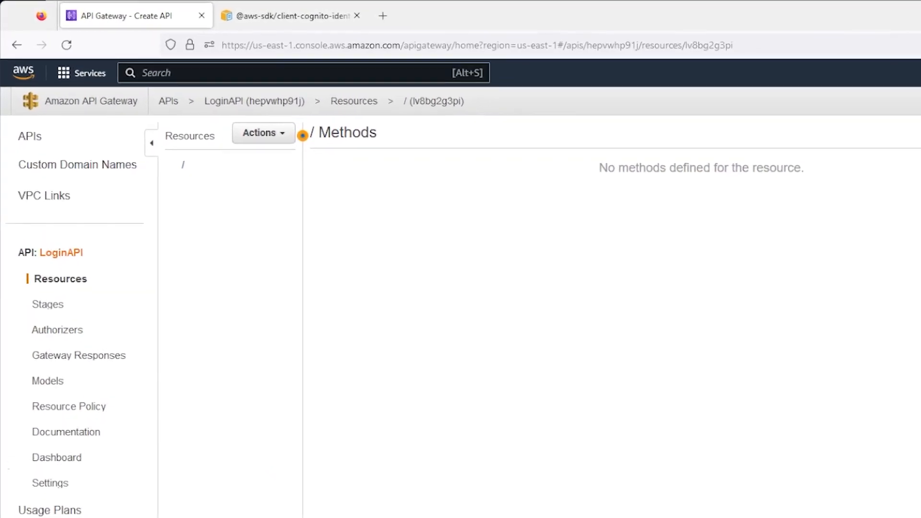
left_click(262, 133)
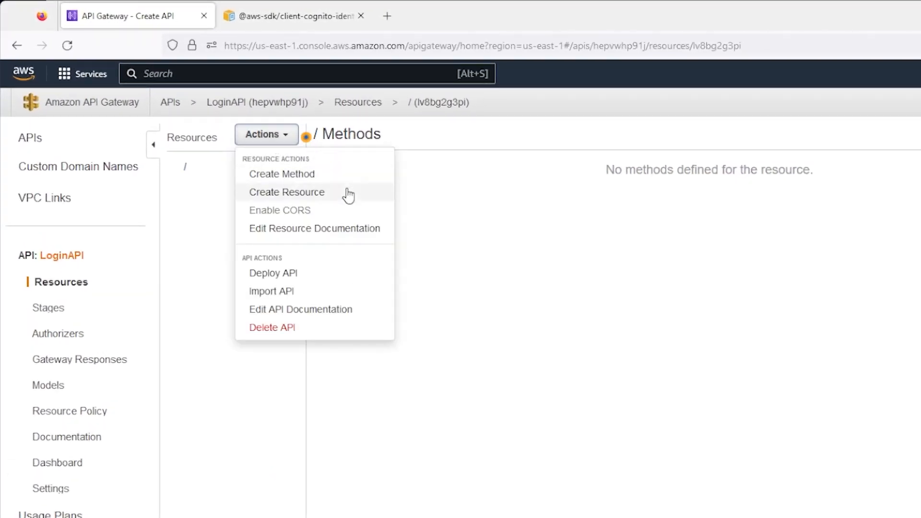
left_click(287, 192)
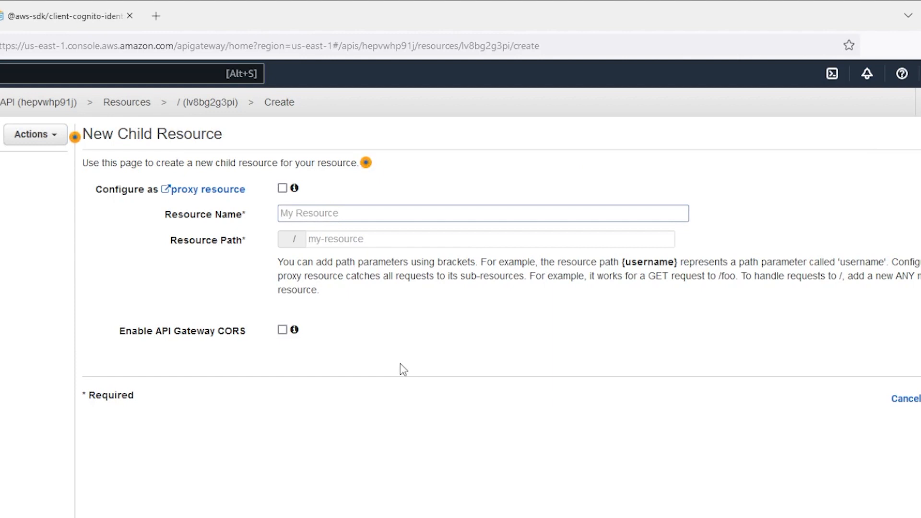
type("signup")
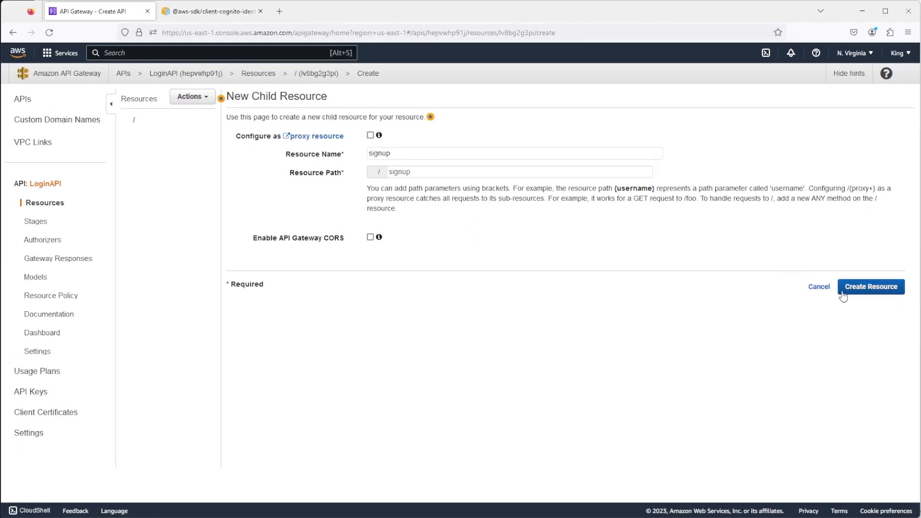
left_click(871, 285)
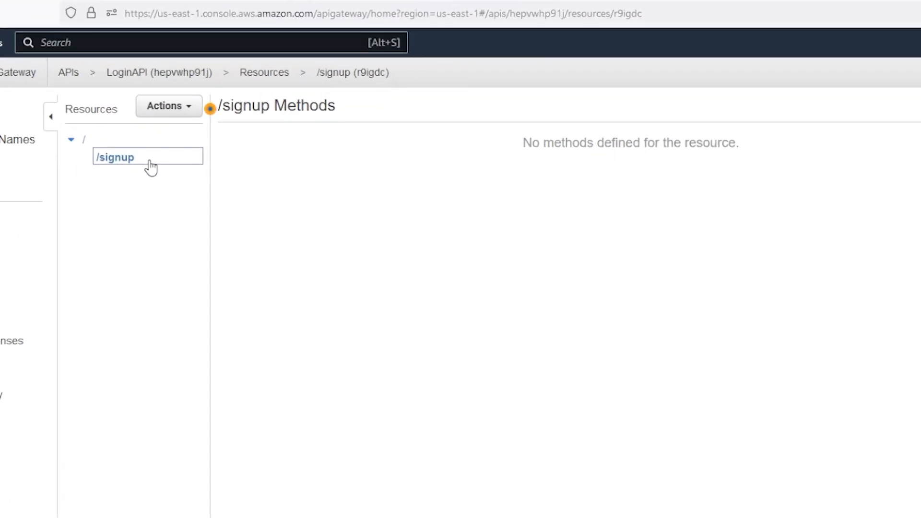
- Add a POST method on /signup integrated with the CreateAccount Lambda function and save it
left_click(169, 106)
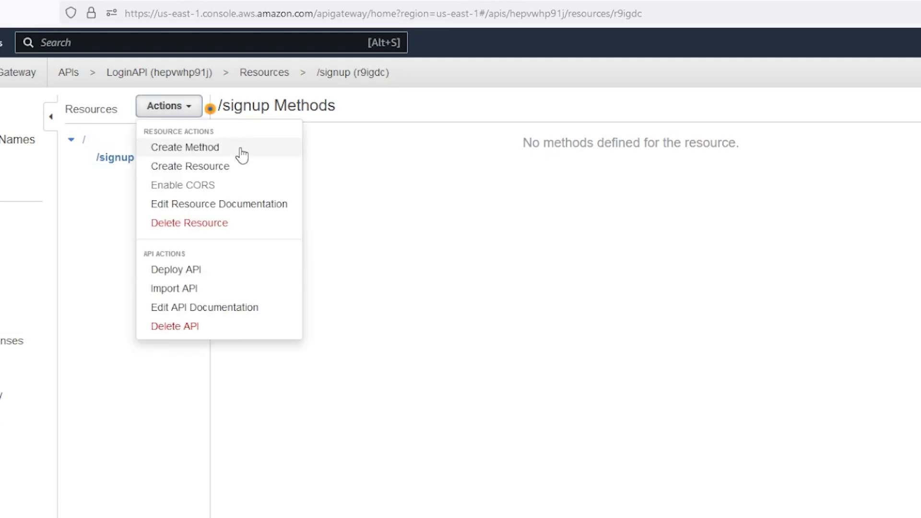
left_click(184, 147)
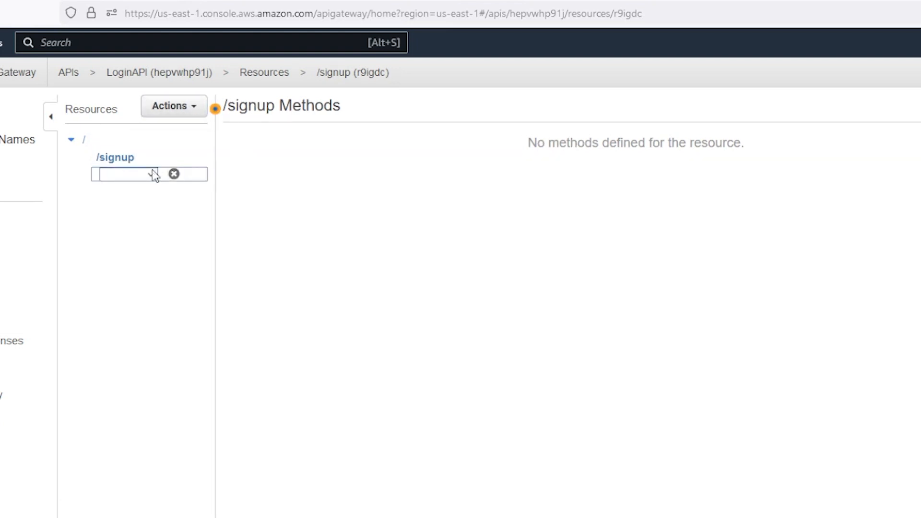
left_click(124, 174)
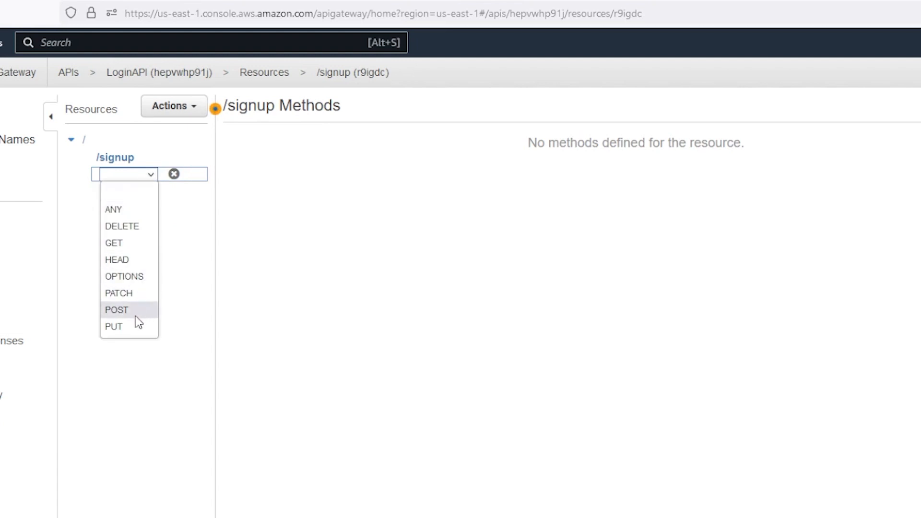
left_click(116, 310)
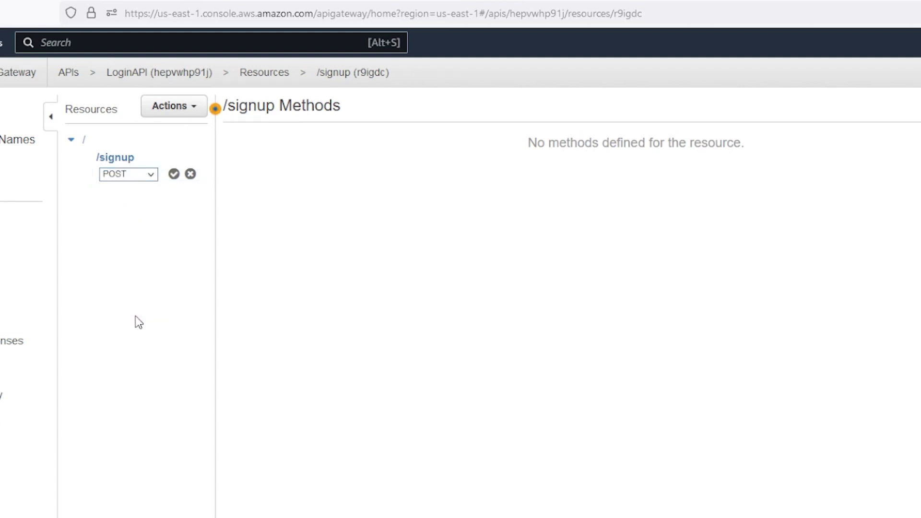
left_click(173, 174)
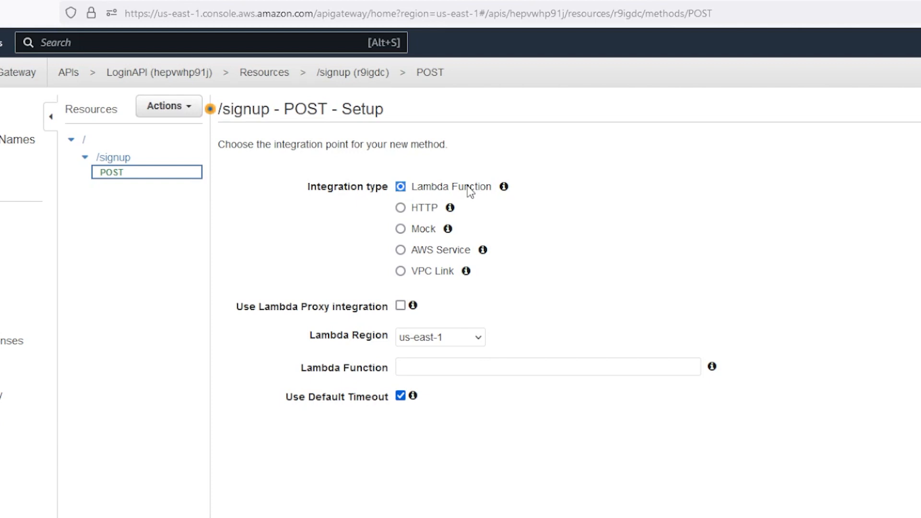
mouse_move(444, 355)
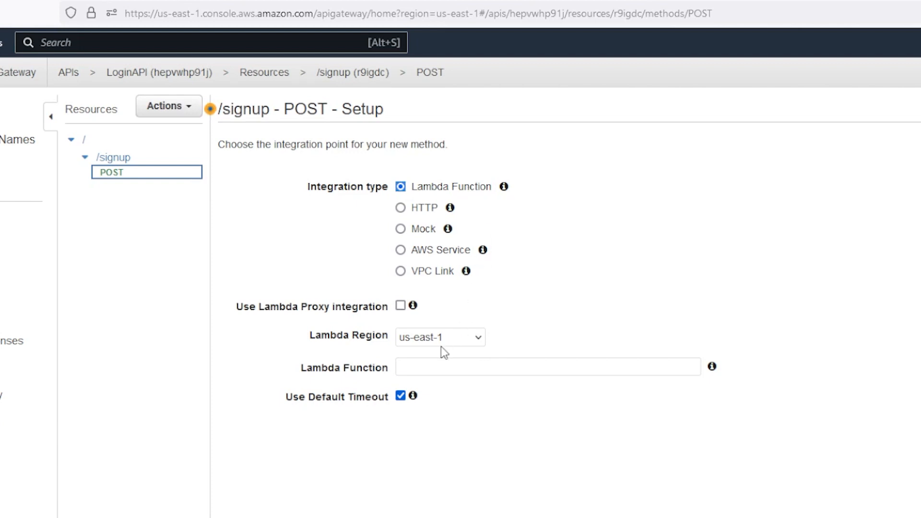
left_click(547, 367)
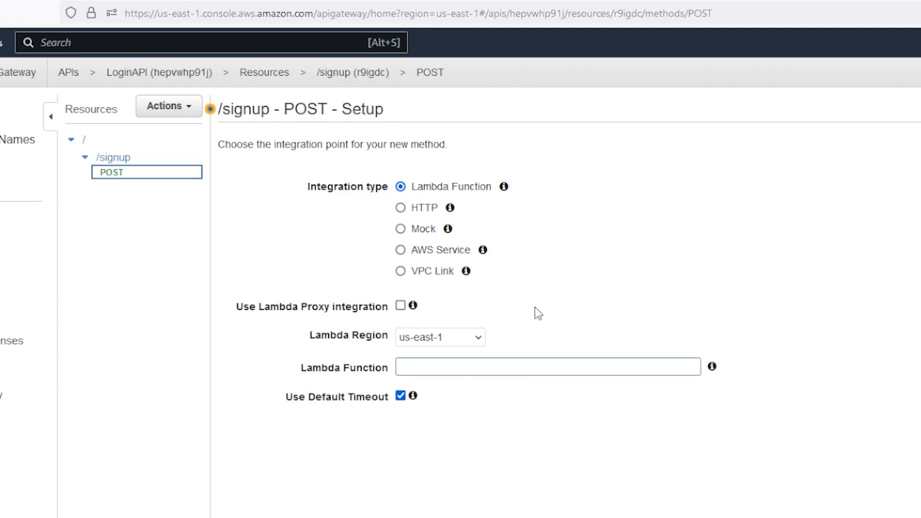
type("CreateAccount")
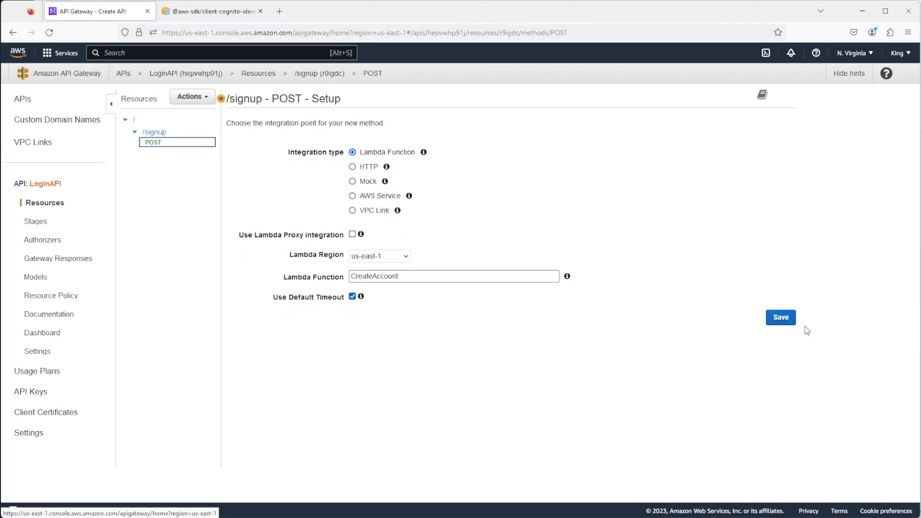
left_click(781, 317)
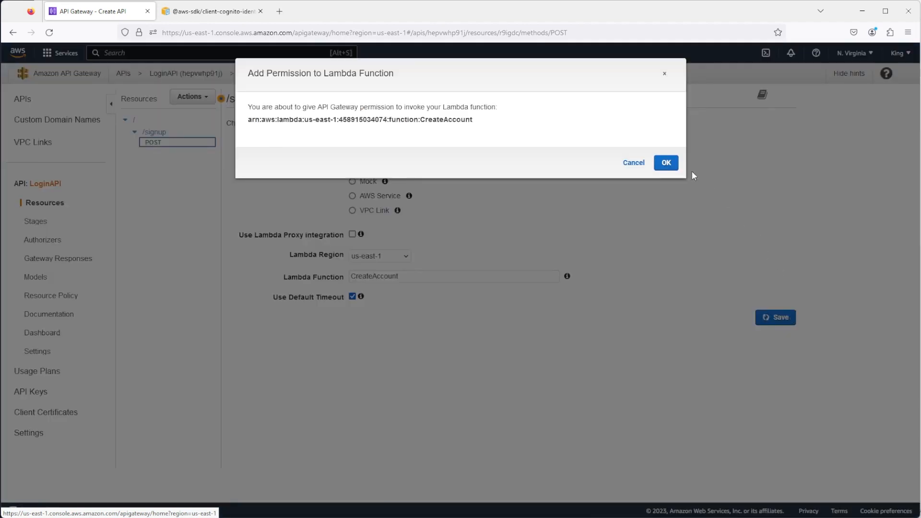
- Grant the Lambda invoke permission, then deploy LoginAPI to a new stage named api
left_click(666, 162)
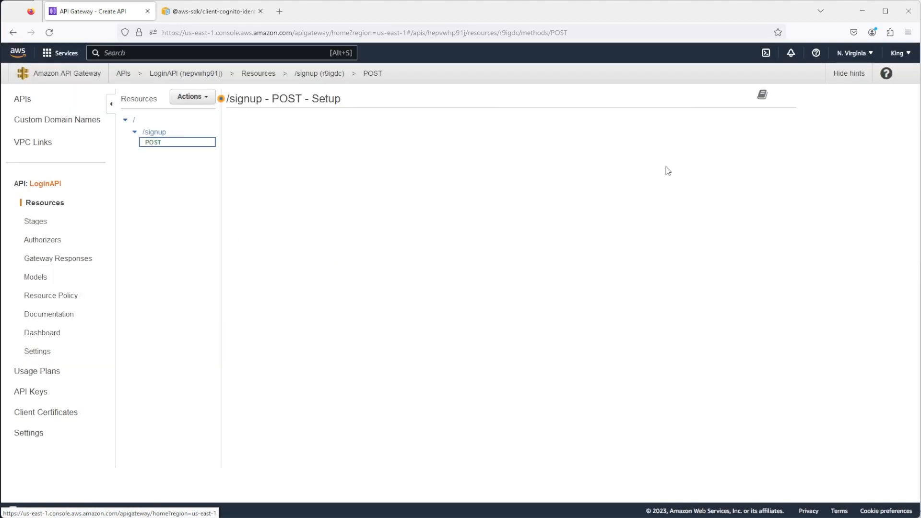
left_click(152, 142)
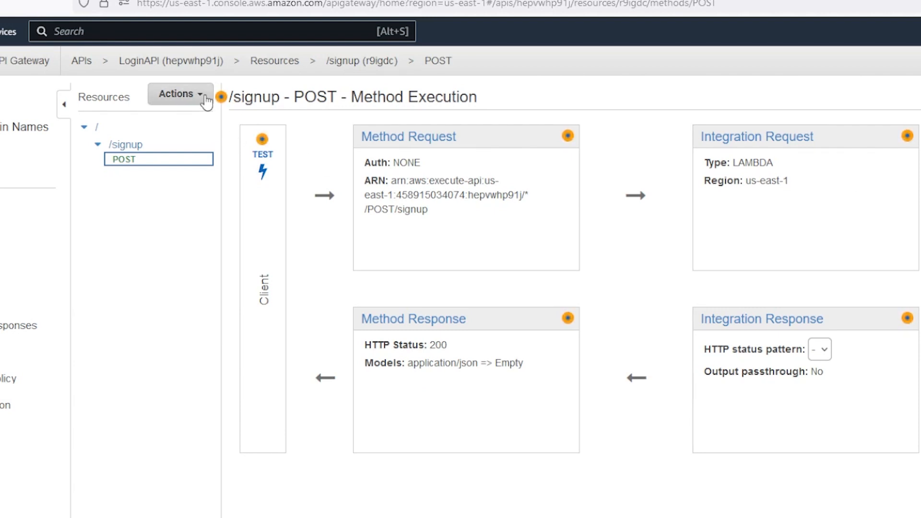
left_click(178, 94)
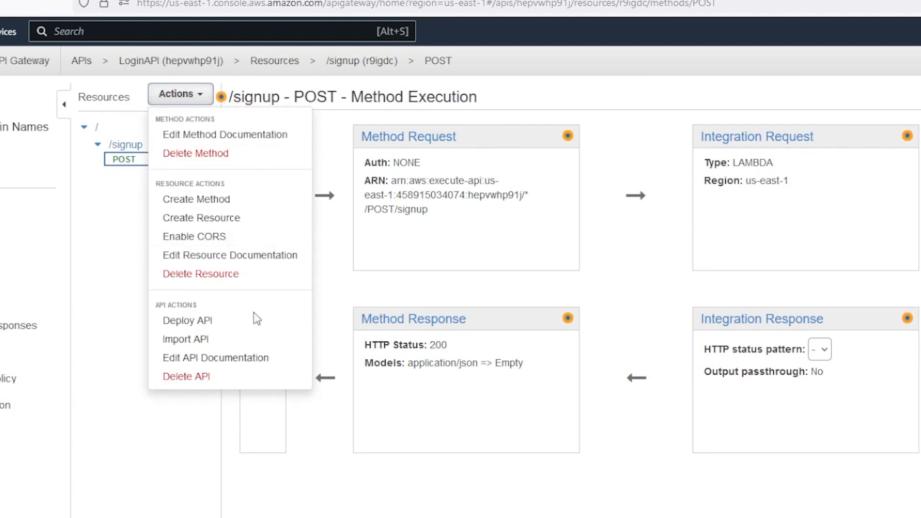
left_click(187, 320)
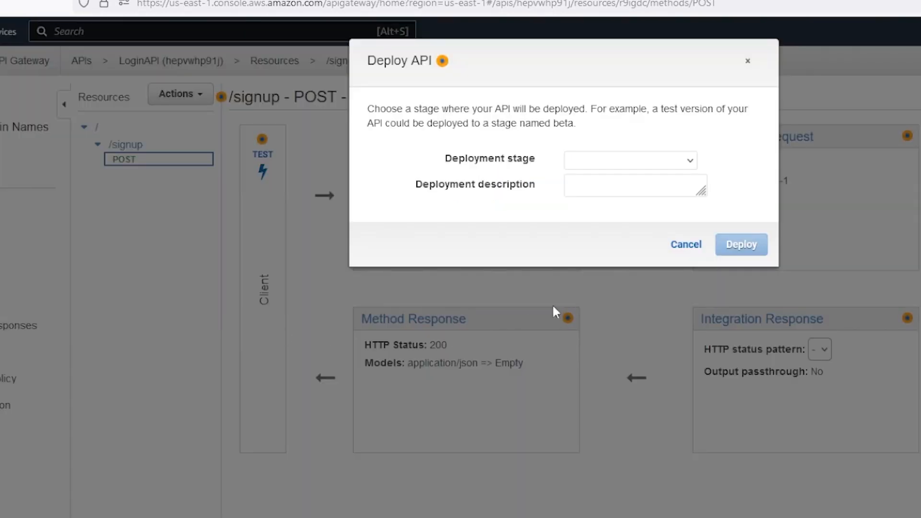
left_click(631, 160)
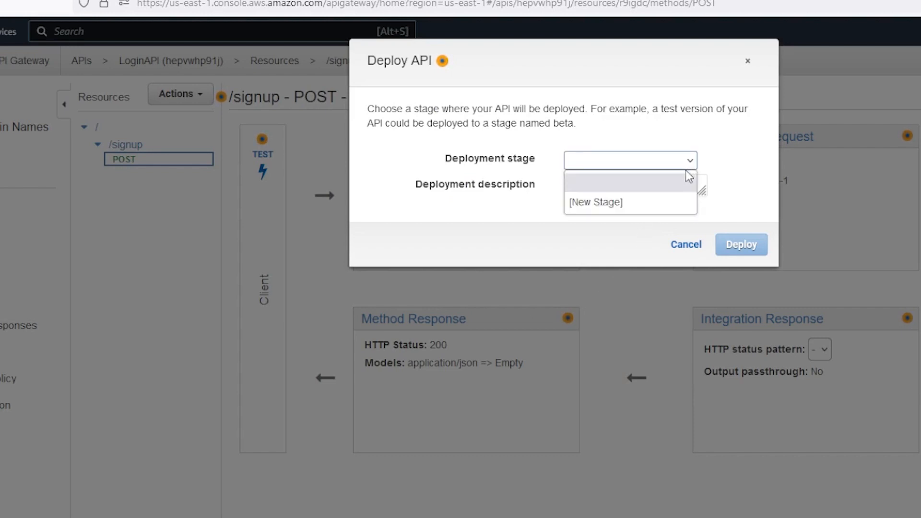
left_click(595, 201)
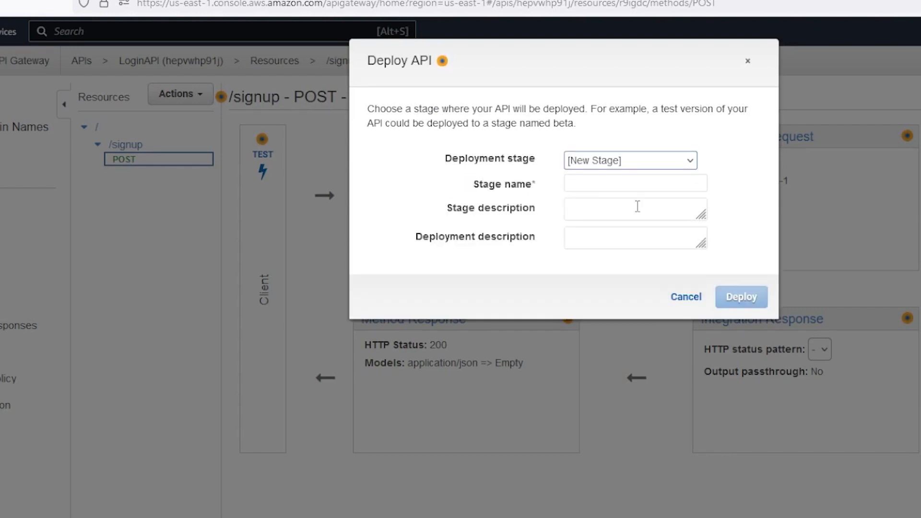
type("a")
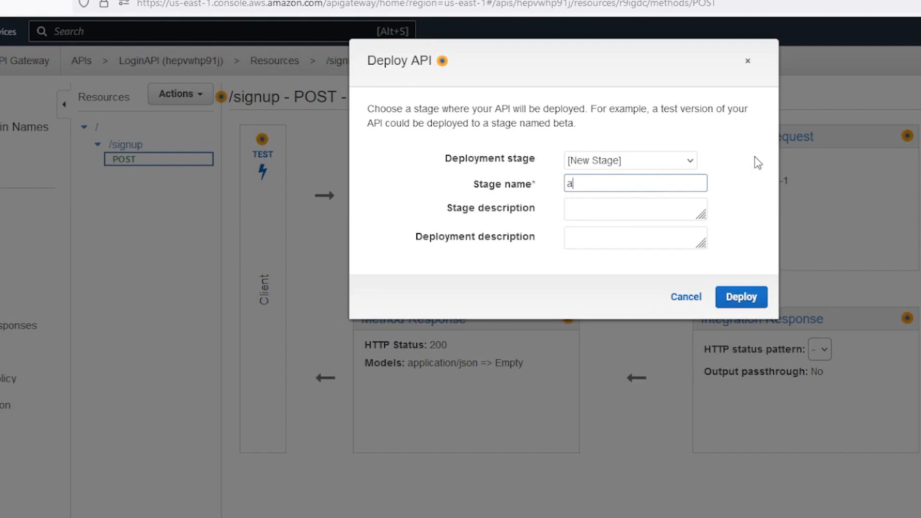
type("pi")
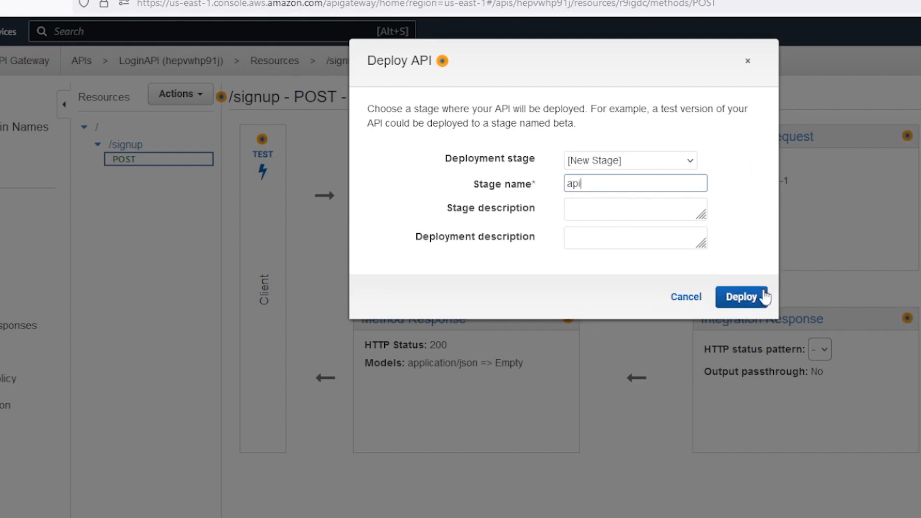
left_click(741, 296)
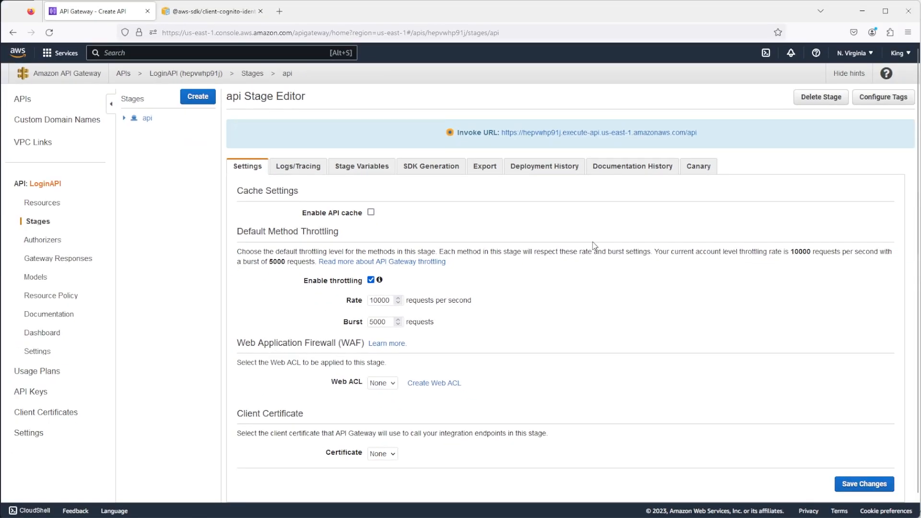
mouse_move(702, 141)
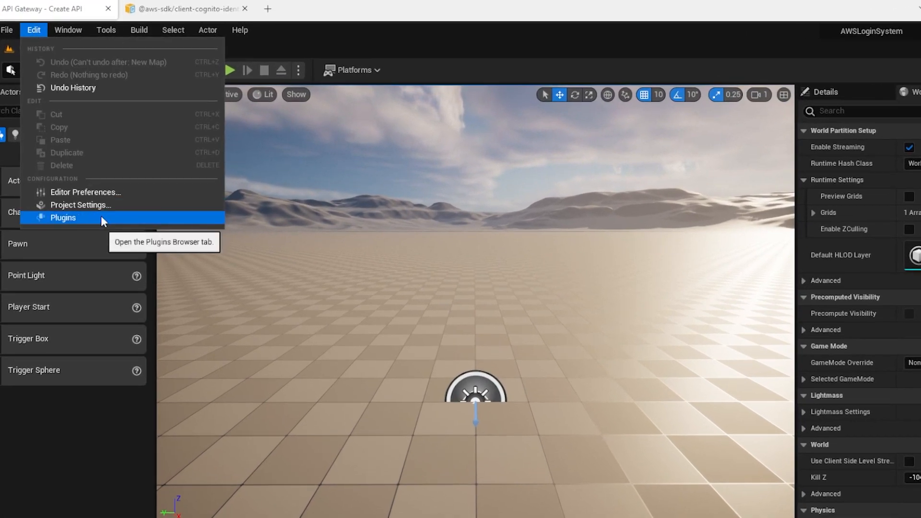
- Search the Plugins browser for 'http request', then bring up the level's Blueprints menu
left_click(62, 217)
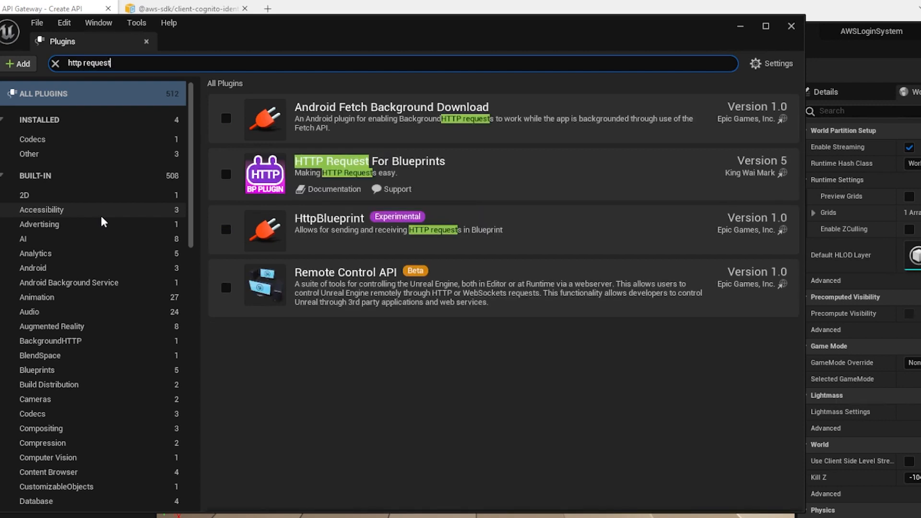
left_click(225, 174)
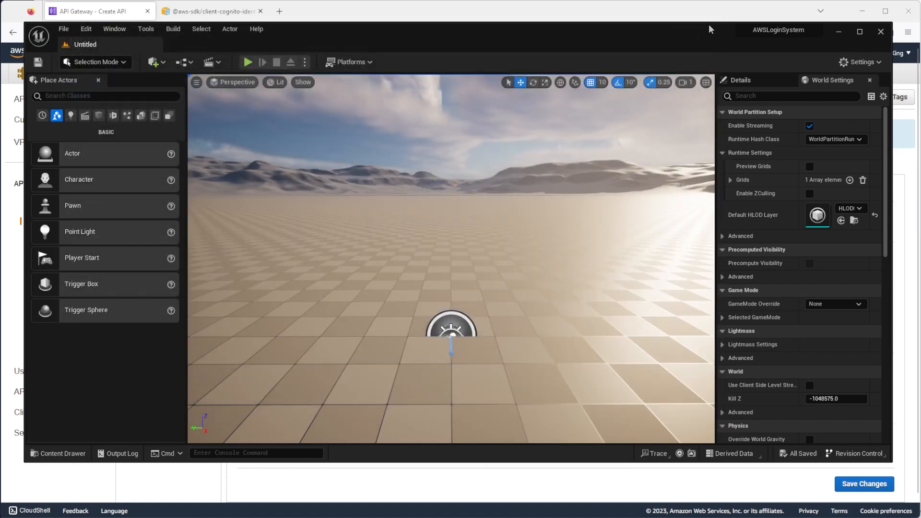
left_click(191, 62)
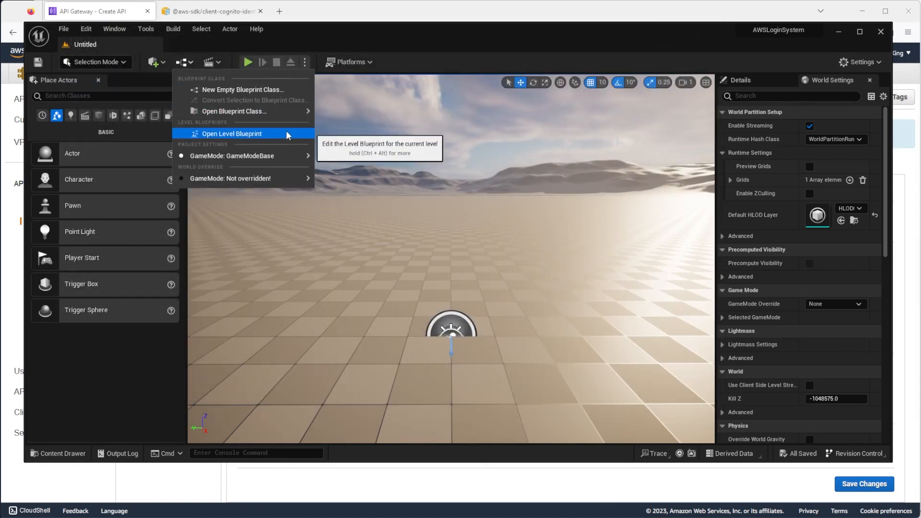
- In the level blueprint, wire Event BeginPlay to a new Make a HTTP Request node
left_click(231, 133)
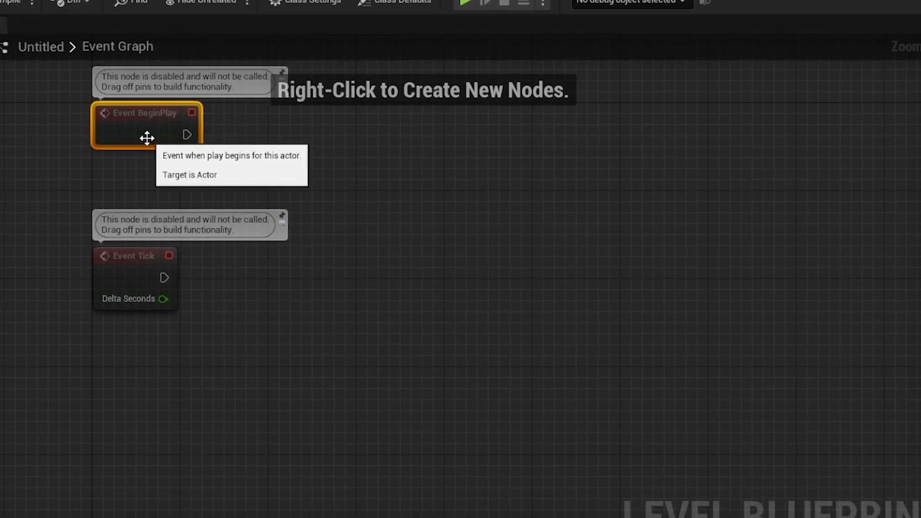
left_click_drag(187, 135, 284, 146)
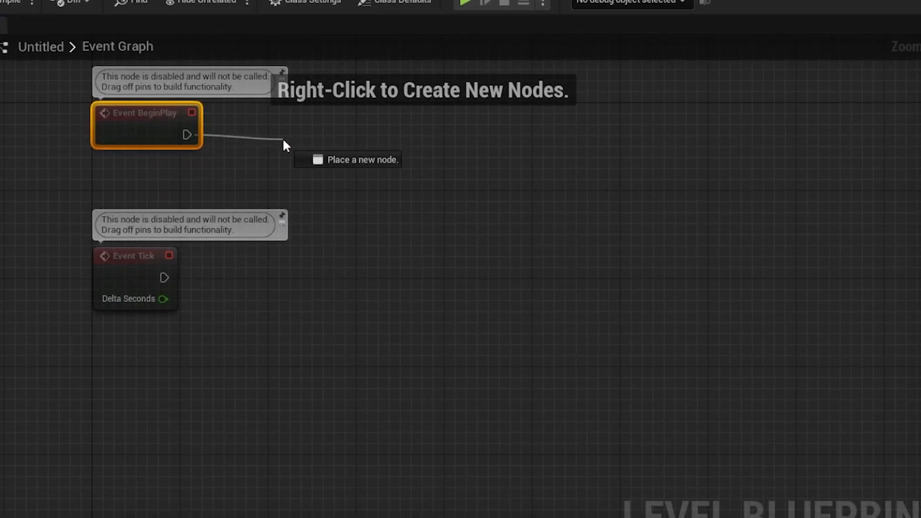
type("make a")
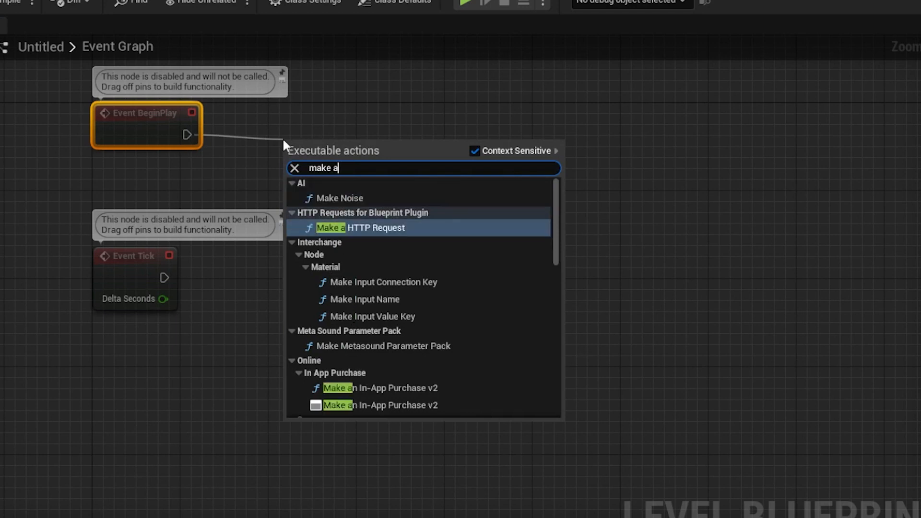
type("tt")
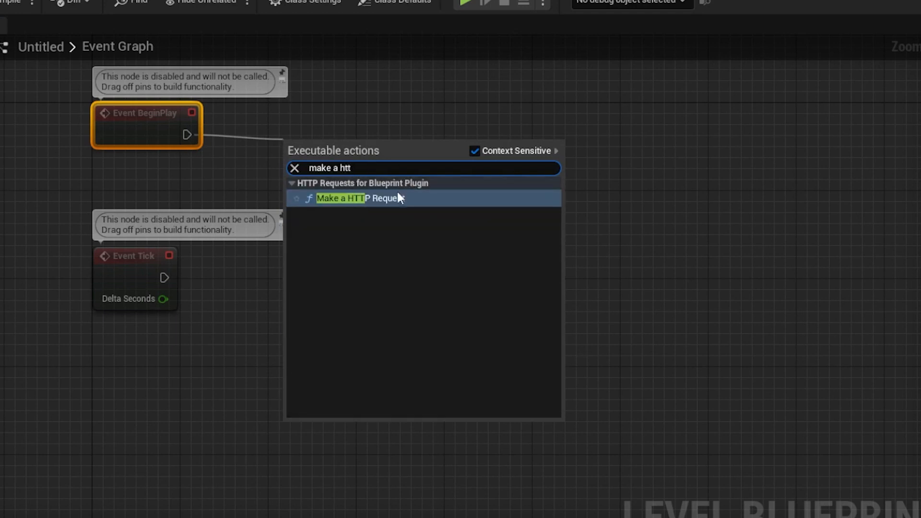
left_click(361, 198)
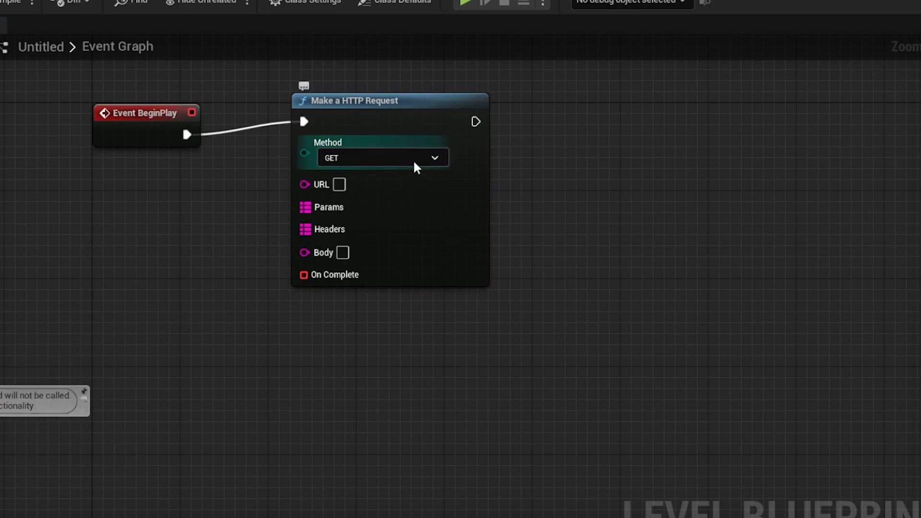
- Set the Make a HTTP Request node's method to POST
left_click(383, 158)
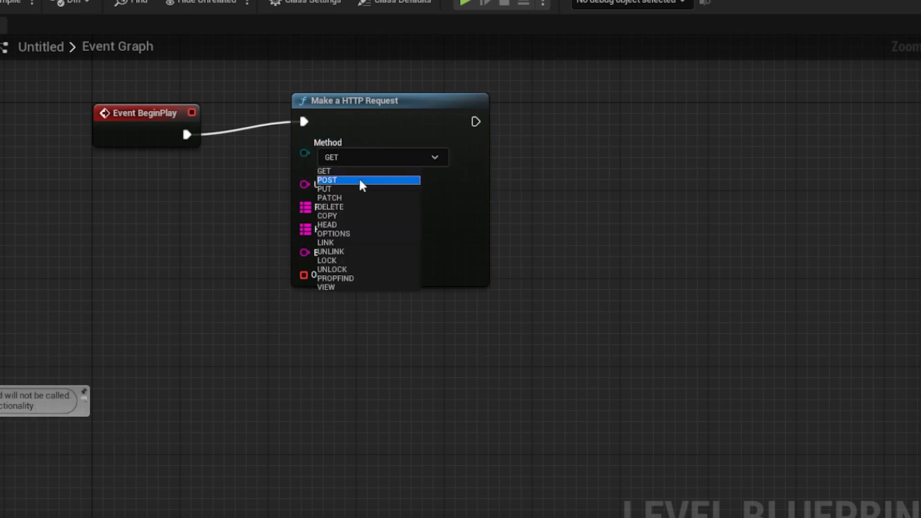
left_click(356, 180)
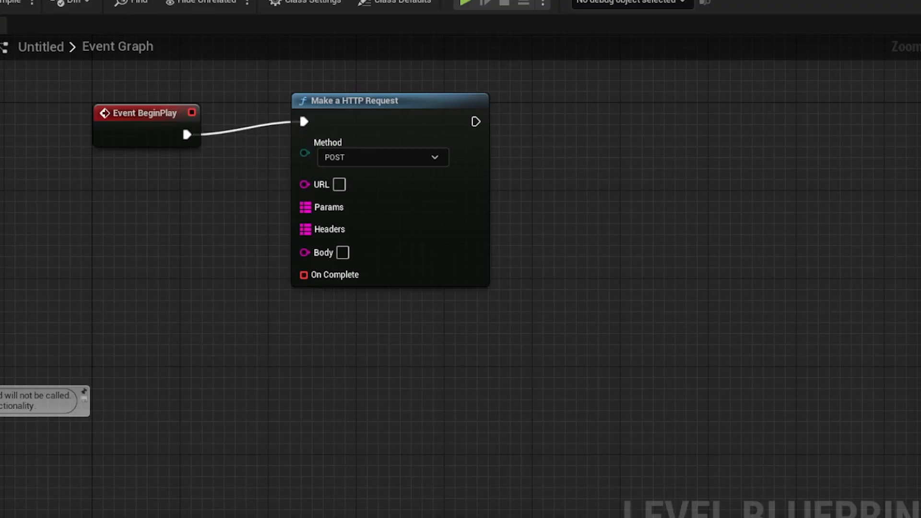
left_click(339, 186)
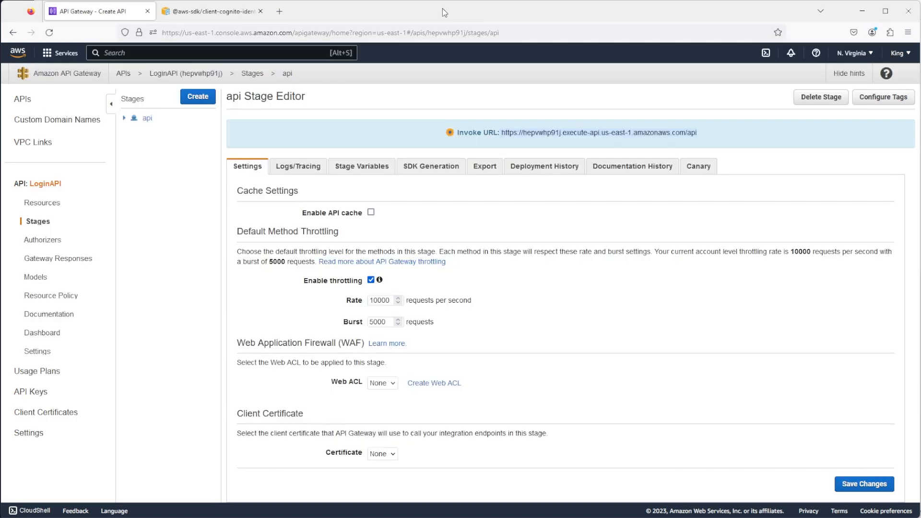
mouse_move(53, 210)
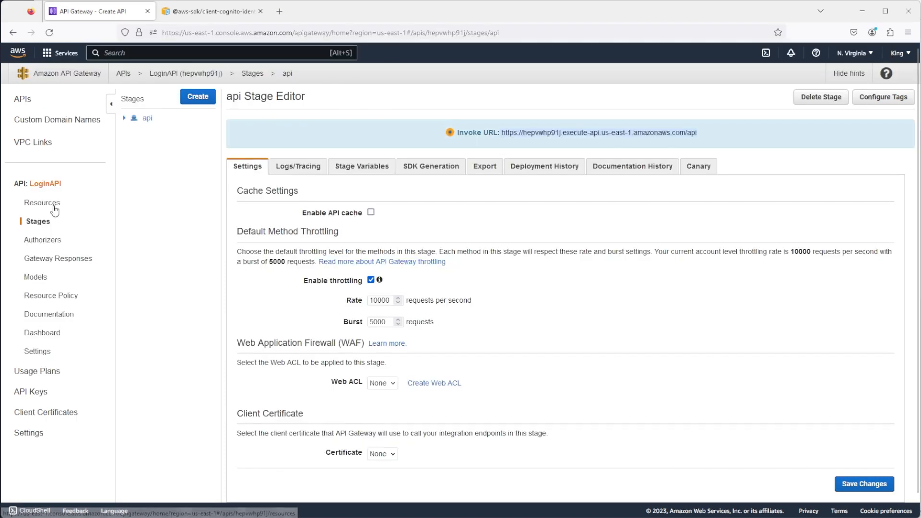
- Open LoginAPI's Resources and select the /signup resource
left_click(42, 204)
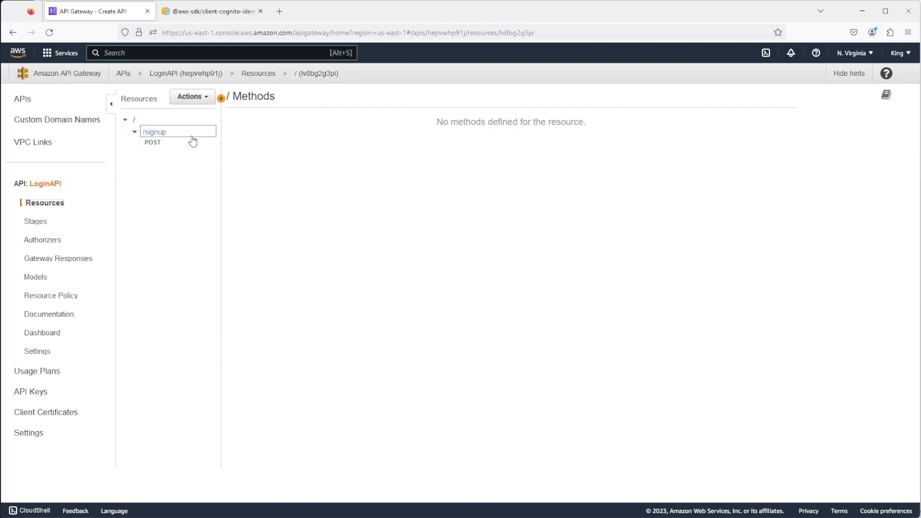
left_click(161, 130)
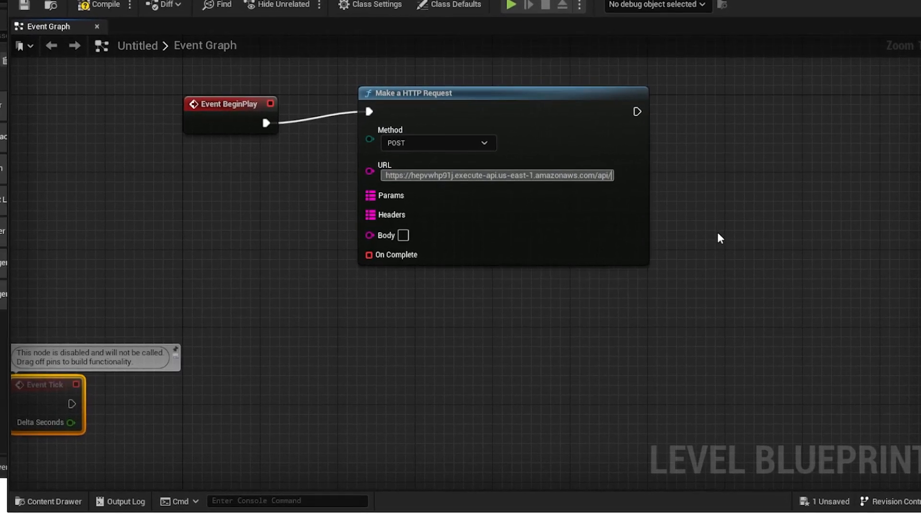
- Append 'signup' so the request URL targets the api stage's /signup endpoint
type("signup")
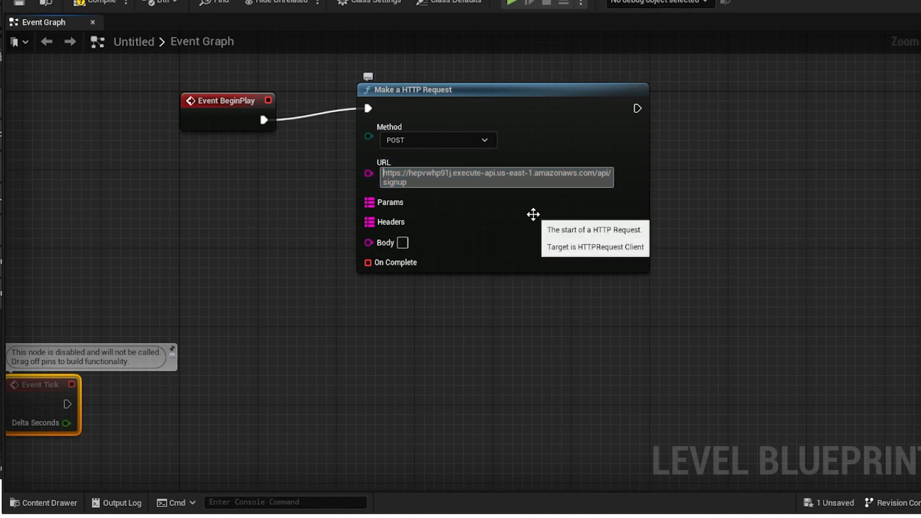
mouse_move(754, 217)
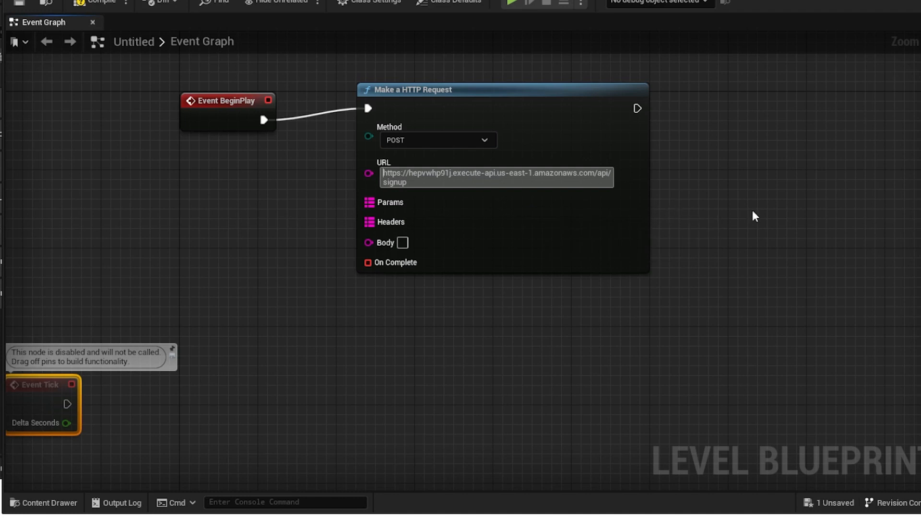
mouse_move(386, 205)
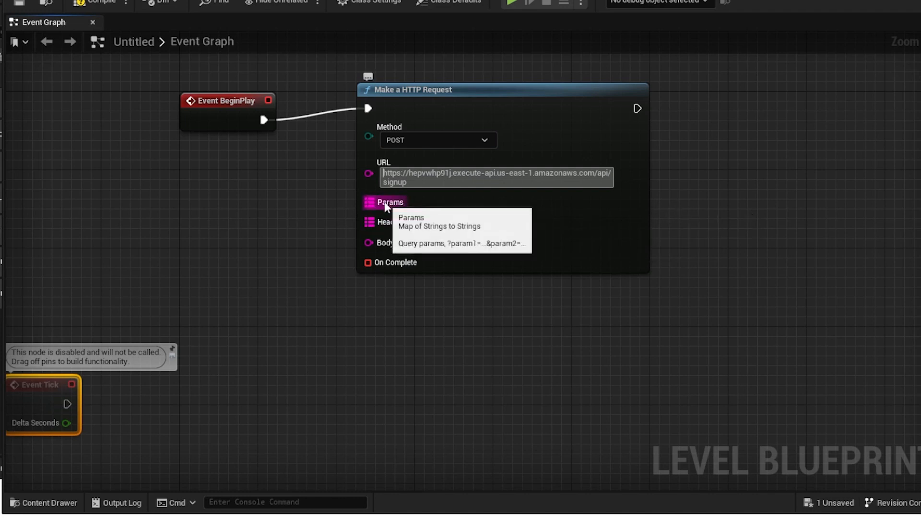
- Feed the HTTP request's Params pin with a new empty Make Map node
left_click_drag(368, 202, 234, 176)
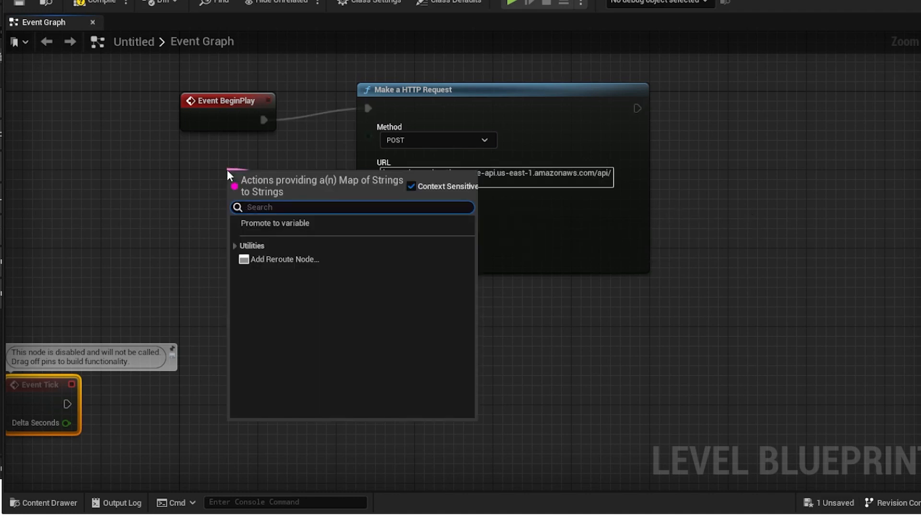
type("make")
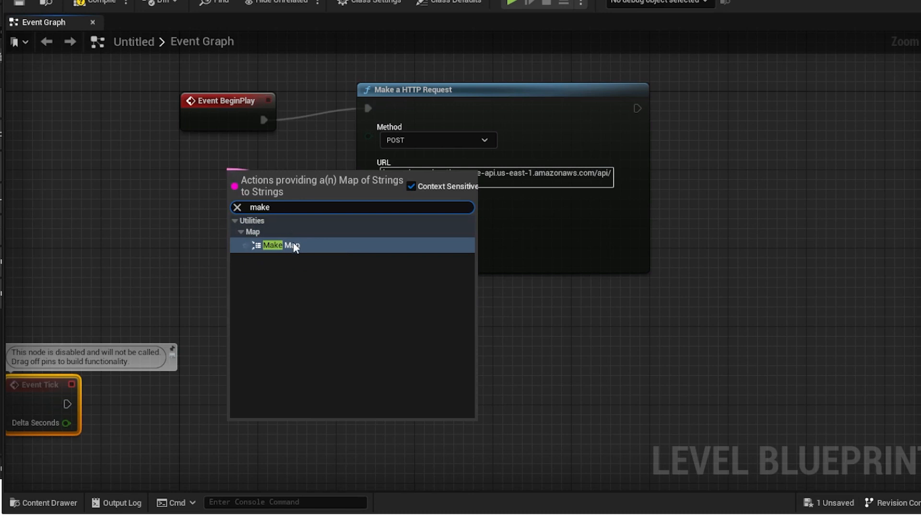
left_click(280, 245)
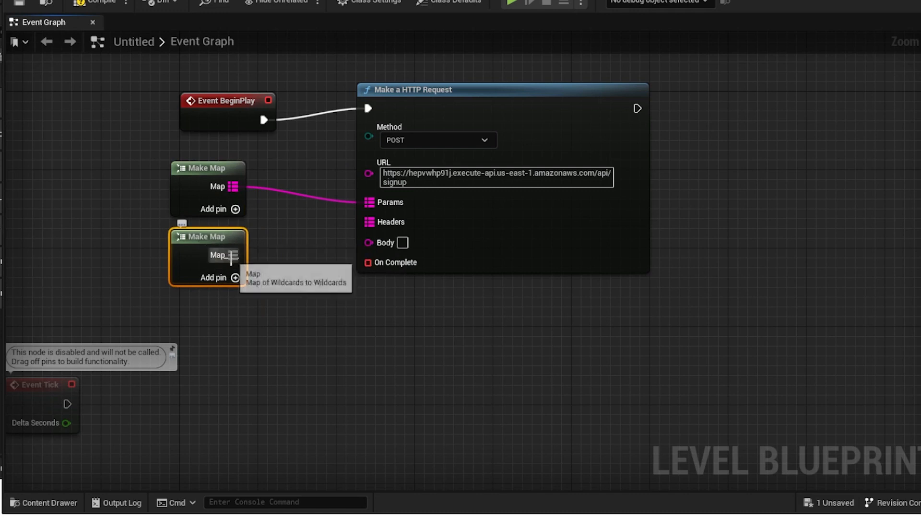
- Wire a second Make Map to Headers with Content-Type set to application/json
left_click_drag(230, 256, 368, 222)
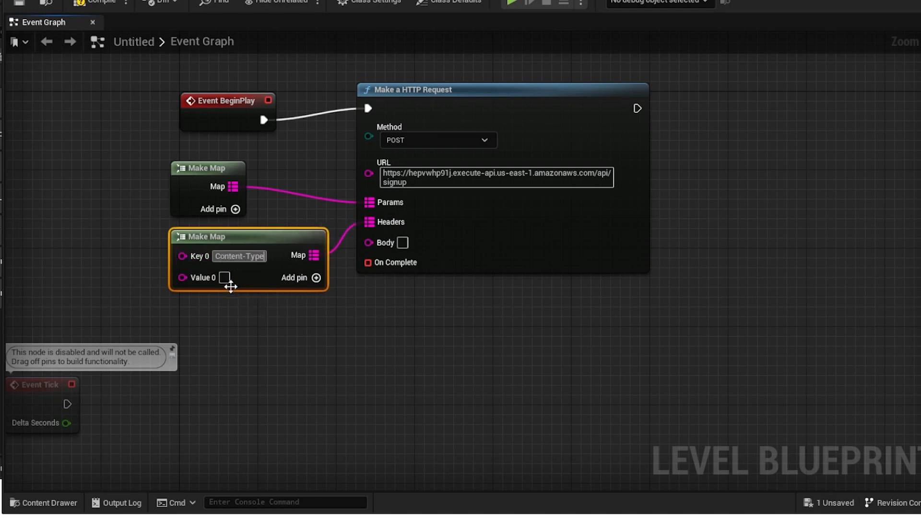
type("application/json")
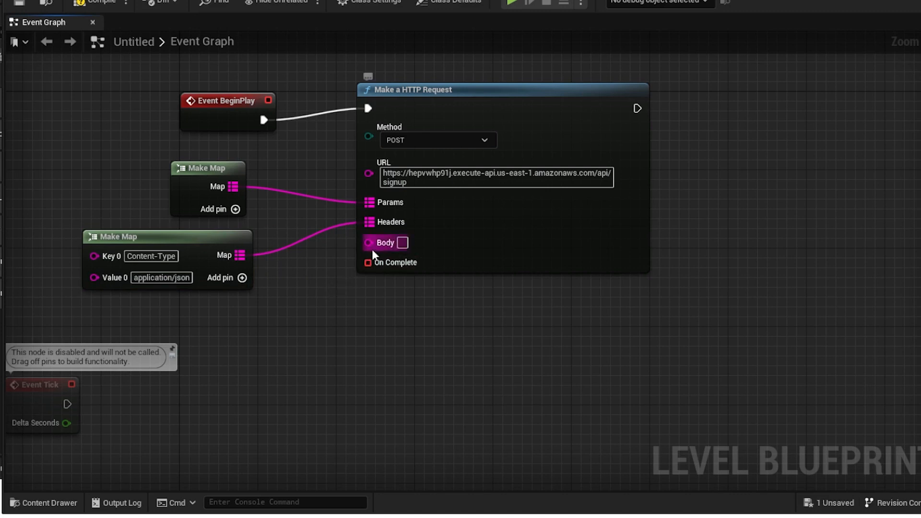
mouse_move(374, 253)
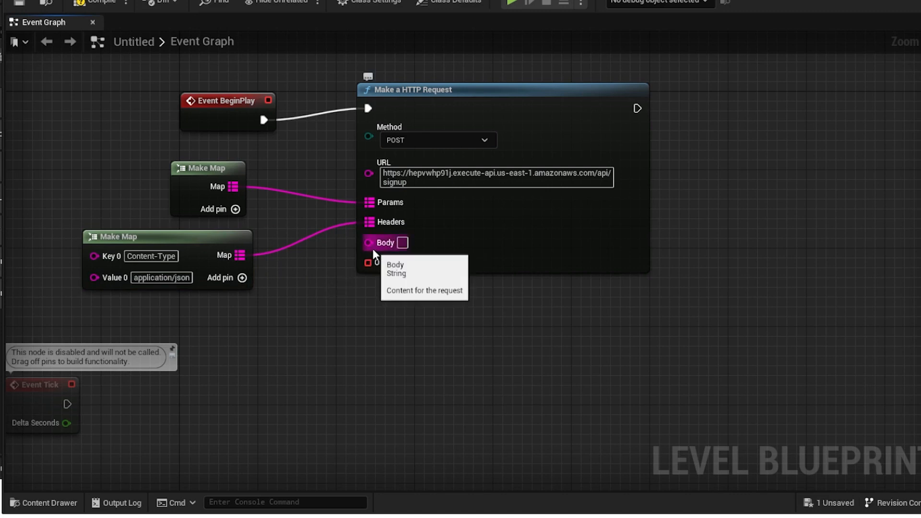
mouse_move(357, 259)
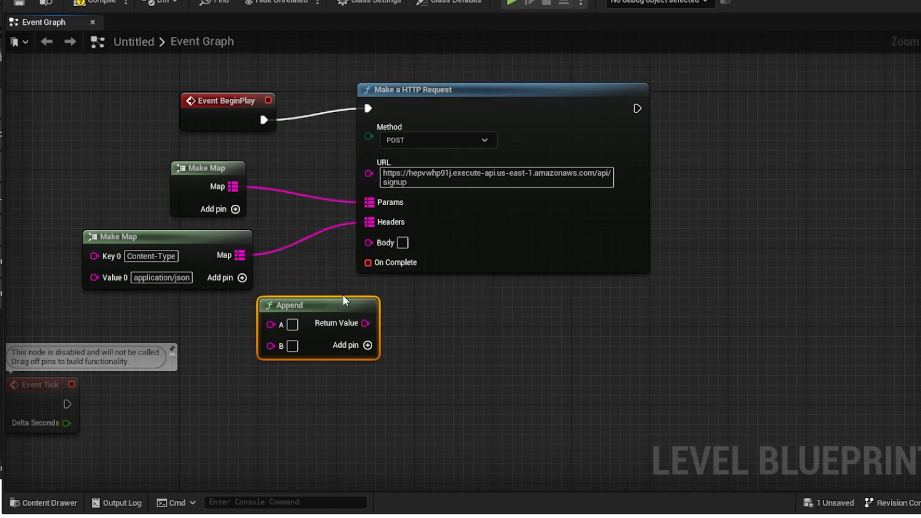
- Reposition the Append node, commit the username value in input B and add a third input
left_click_drag(319, 305, 269, 315)
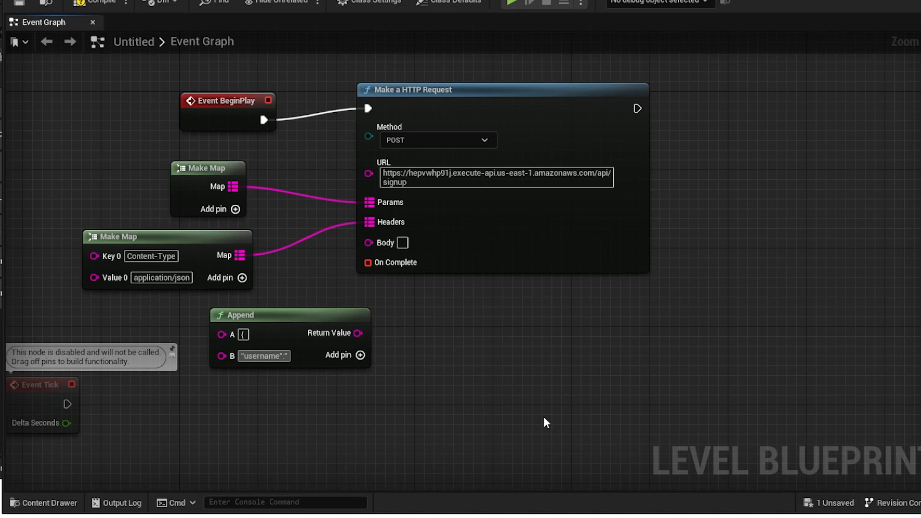
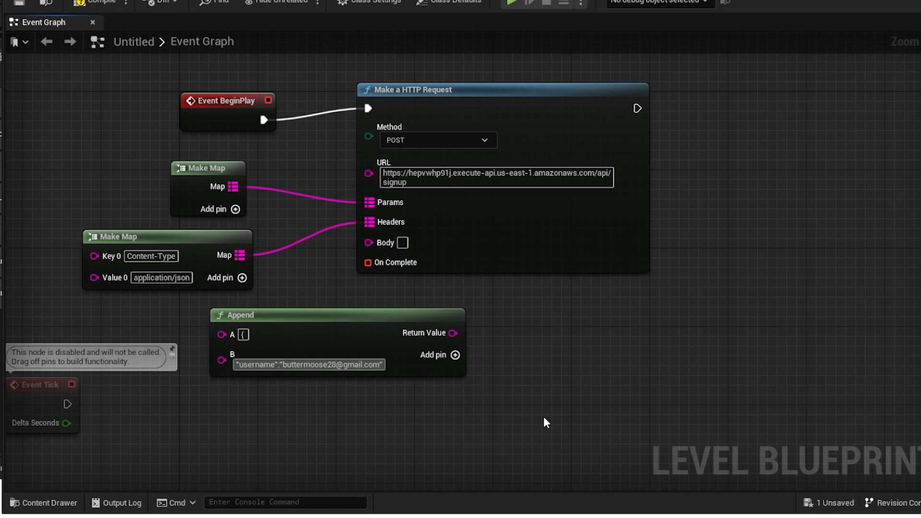
left_click(309, 365)
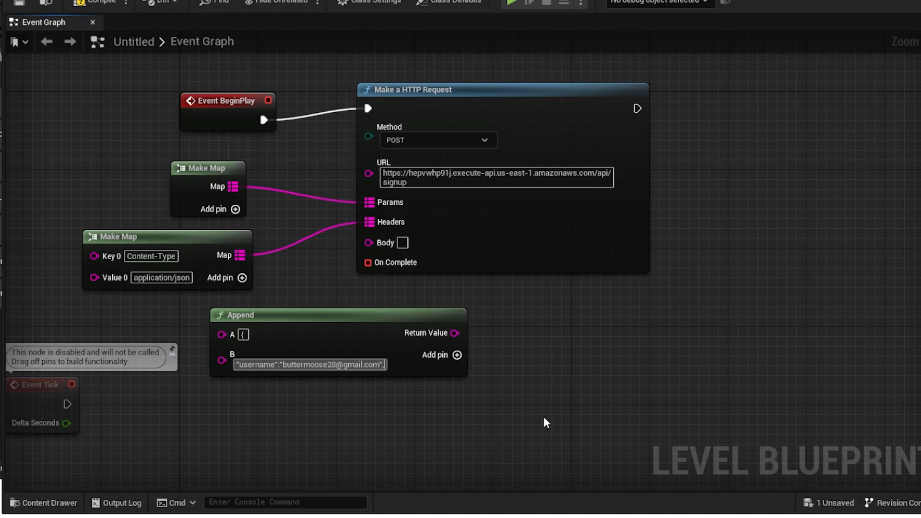
left_click(456, 355)
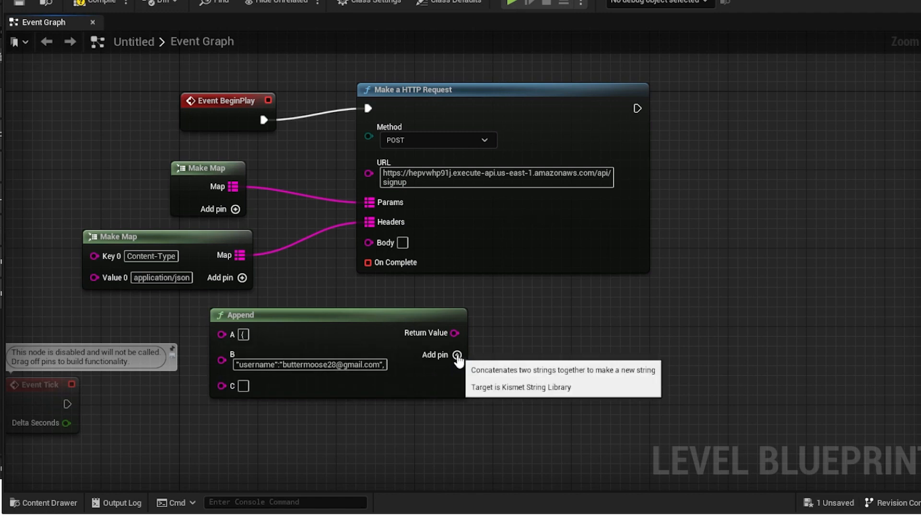
- Copy the username entry into pin C and change its key to password
triple_click(309, 365)
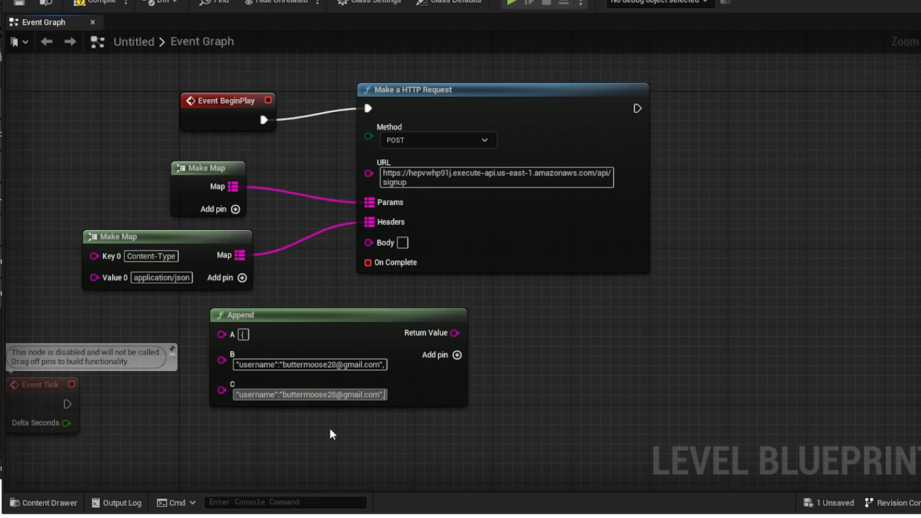
double_click(256, 394)
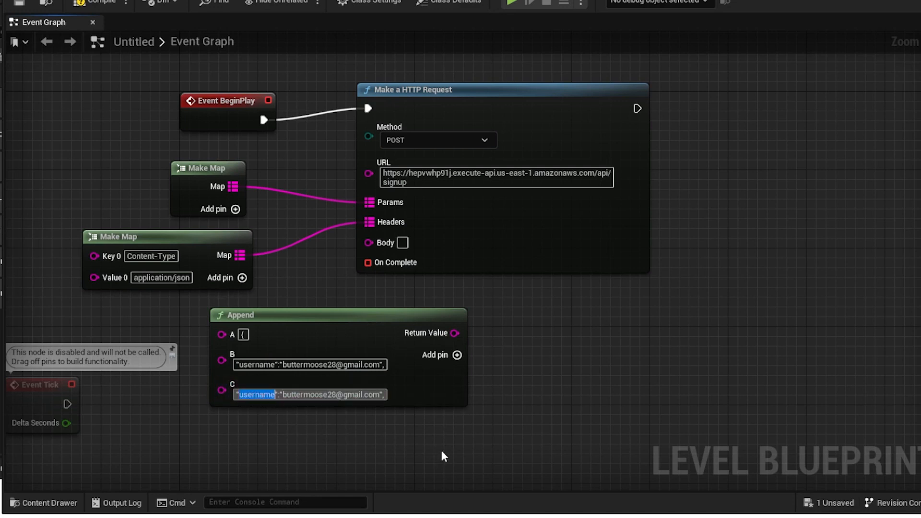
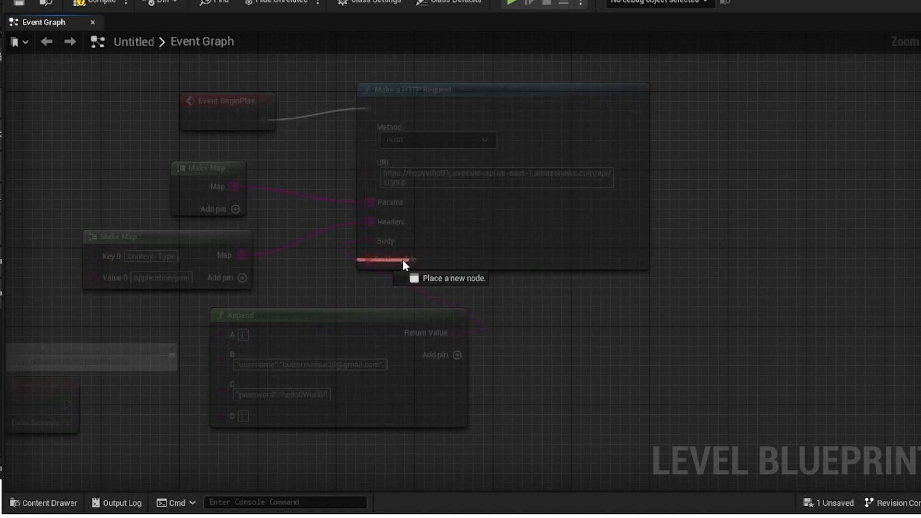
- Bind the HTTP request's On Complete pin to a new OnComplete custom event
left_click_drag(371, 259, 526, 311)
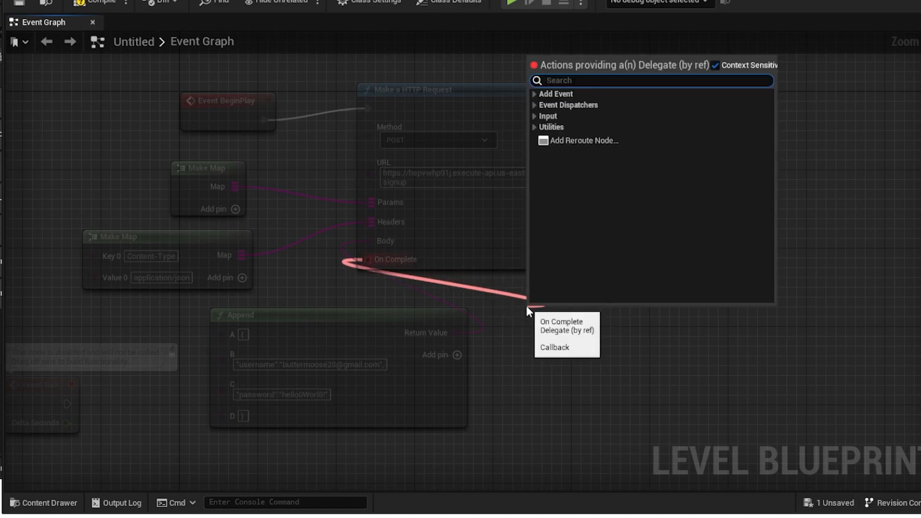
left_click(536, 94)
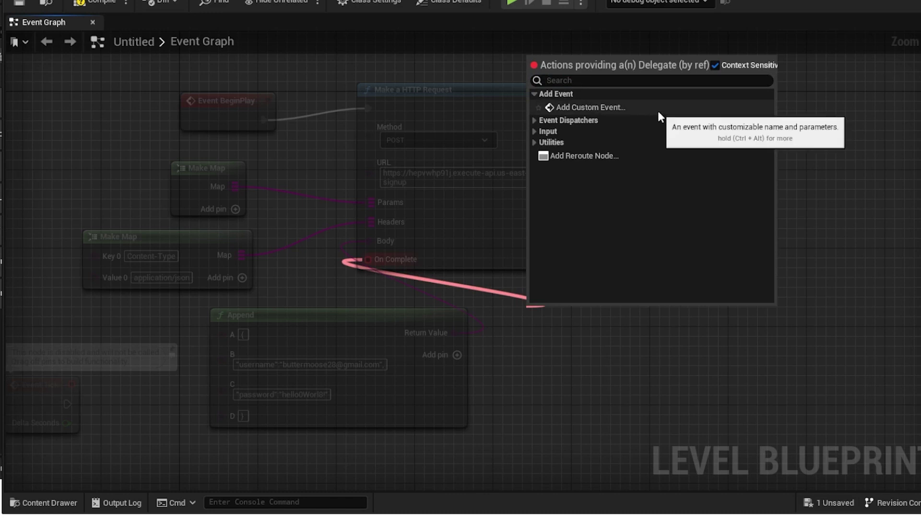
left_click(590, 107)
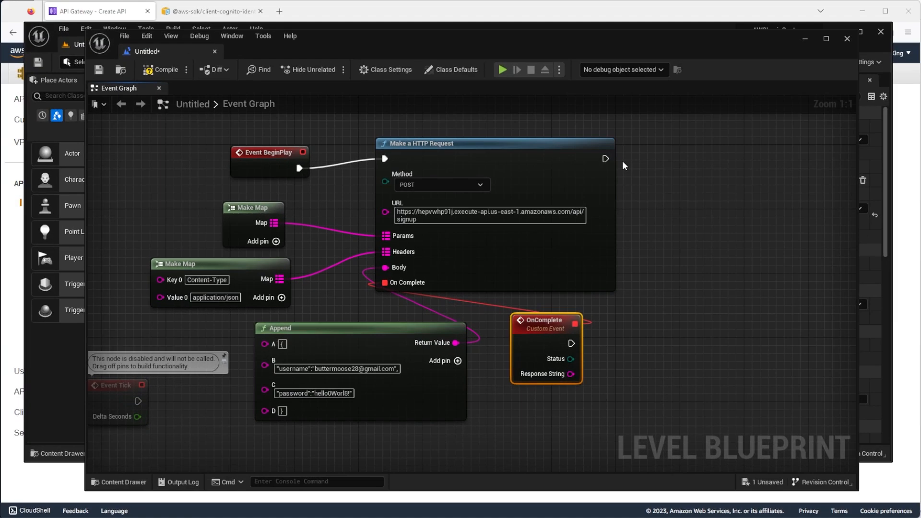
- Compile the level blueprint and save the level as testapi
left_click(165, 69)
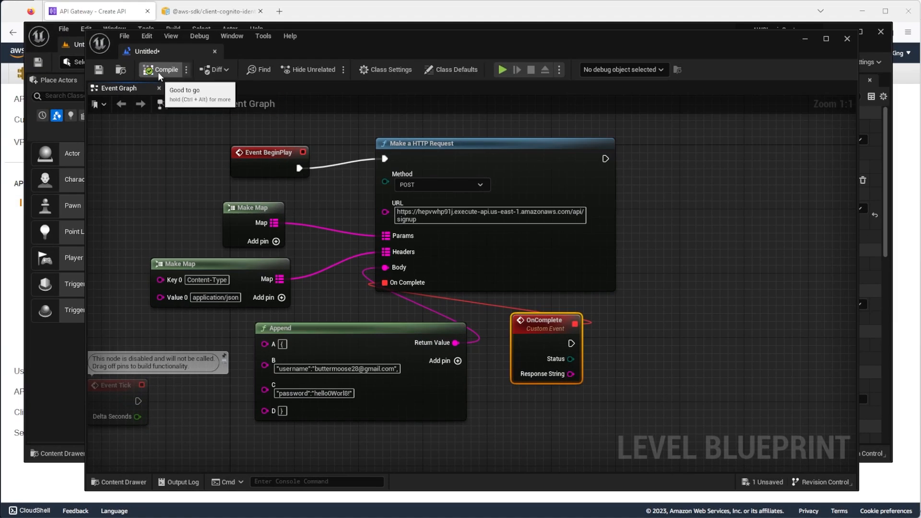
left_click(99, 69)
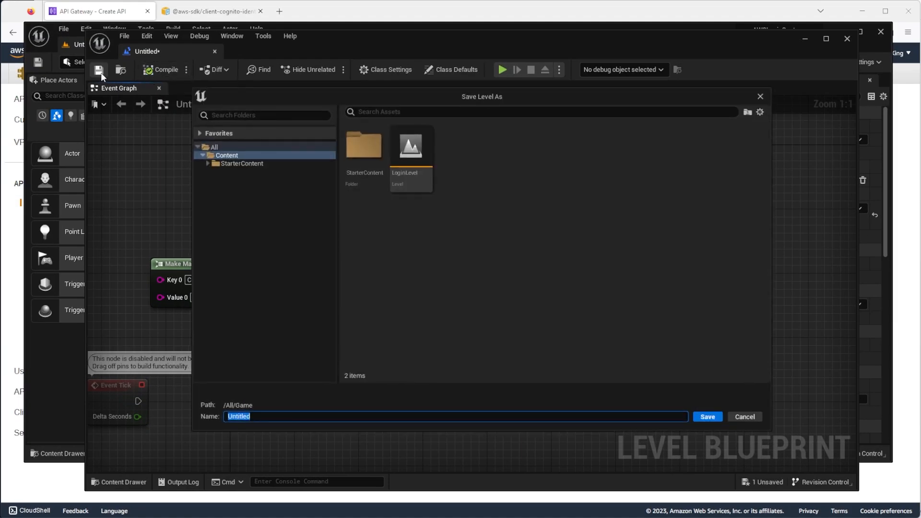
type("testapi")
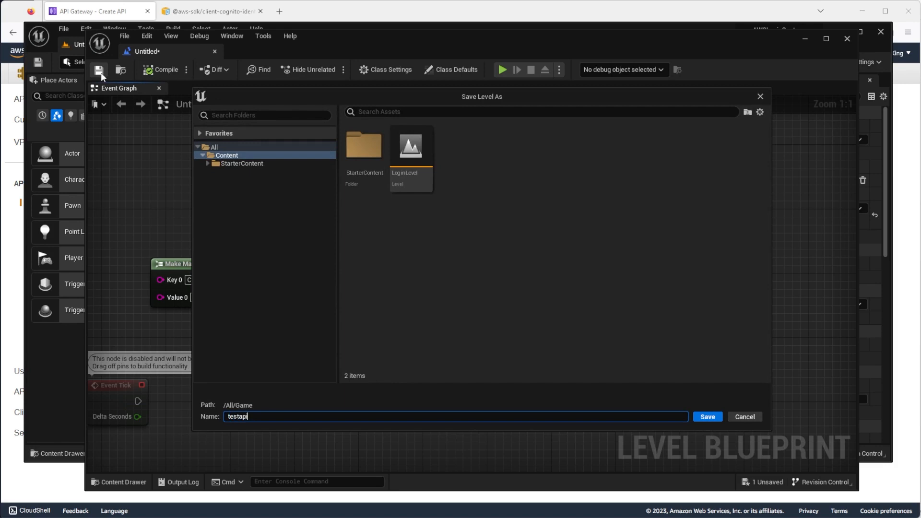
mouse_move(706, 373)
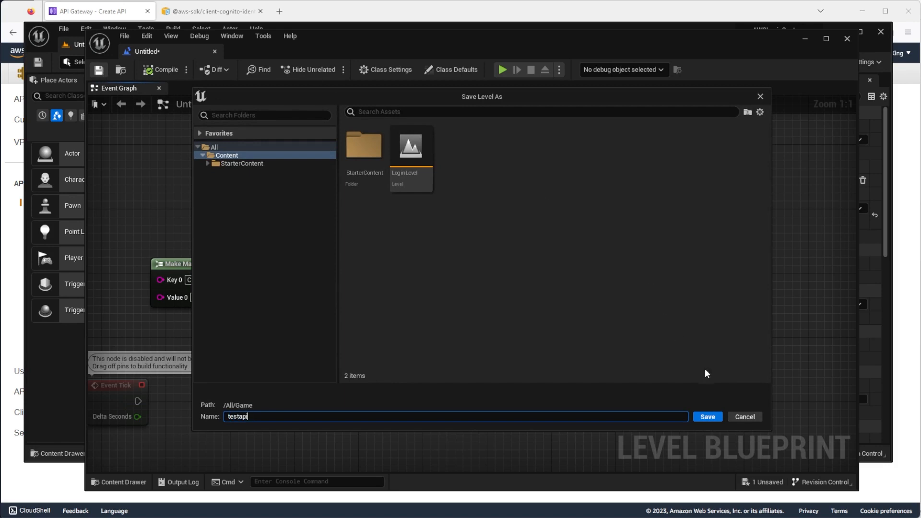
left_click(708, 416)
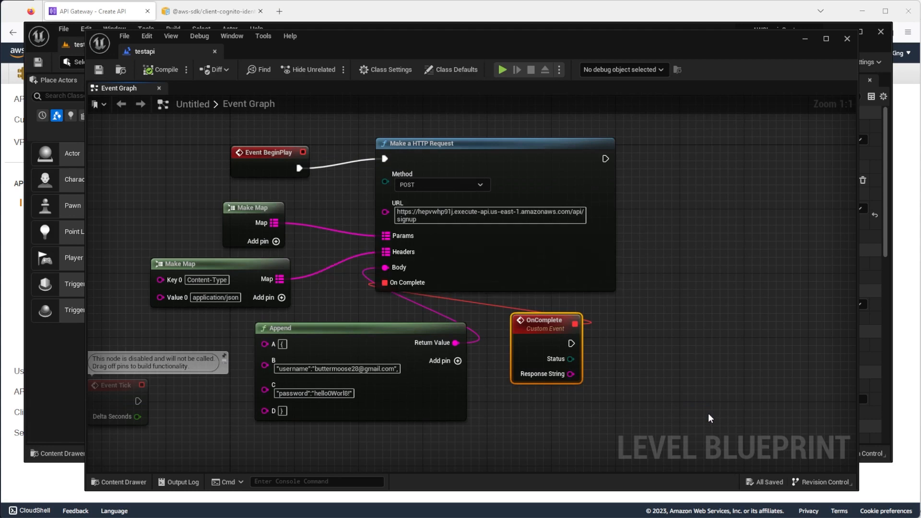
mouse_move(572, 115)
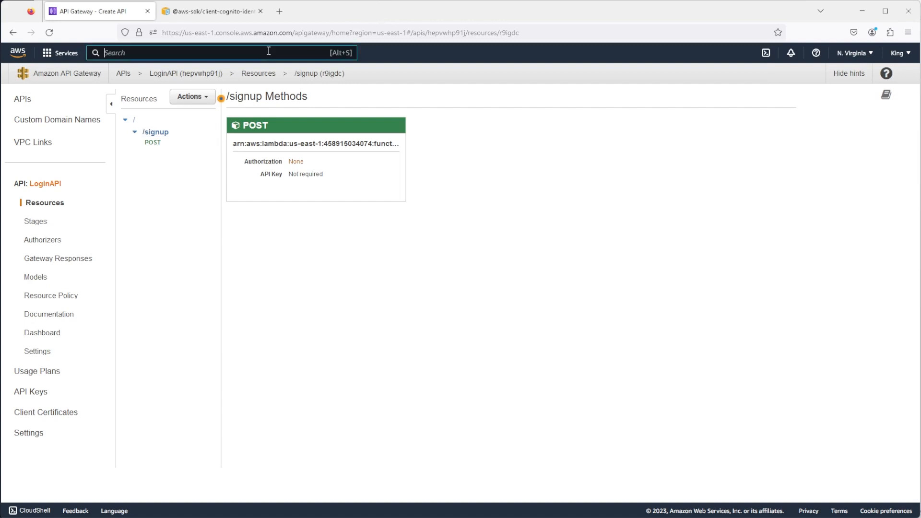
- Find cognito in the AWS console search and open the Cognito service
type("cognito")
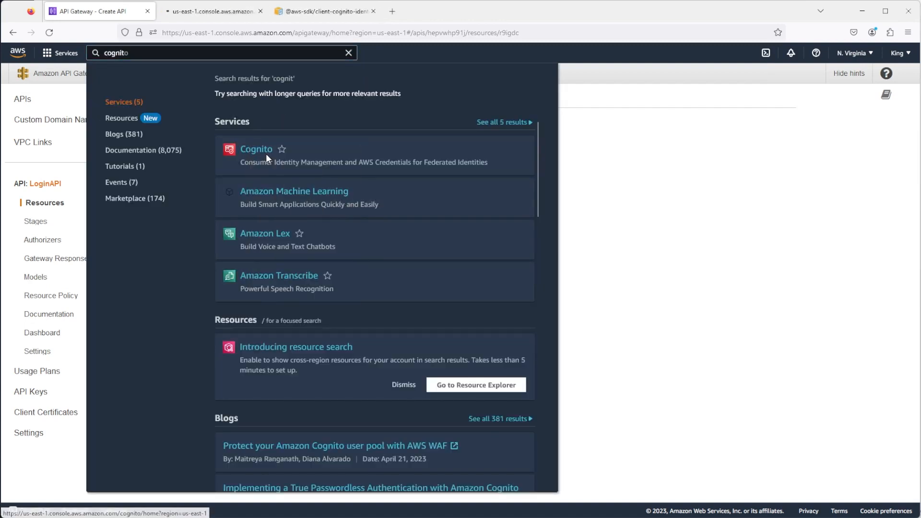
left_click(255, 149)
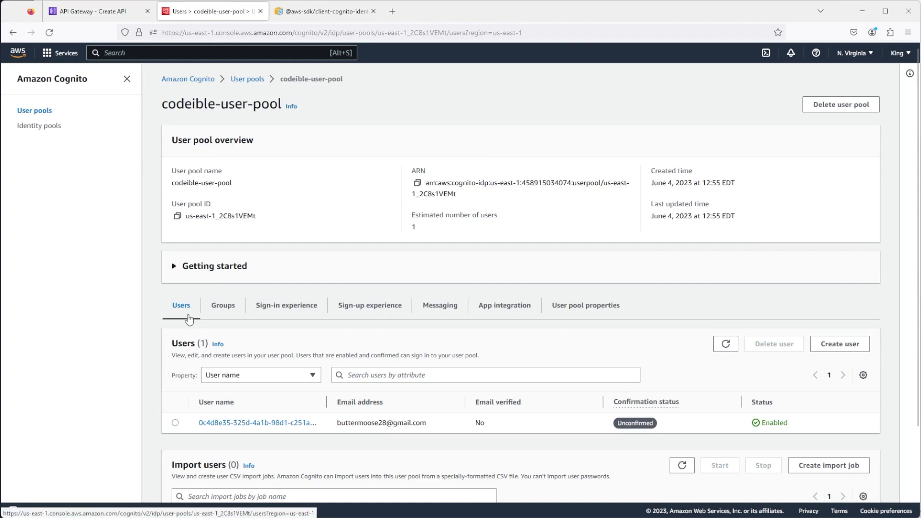
- Delete the unconfirmed user from codeible-user-pool, disabling its sign-in access
left_click(175, 422)
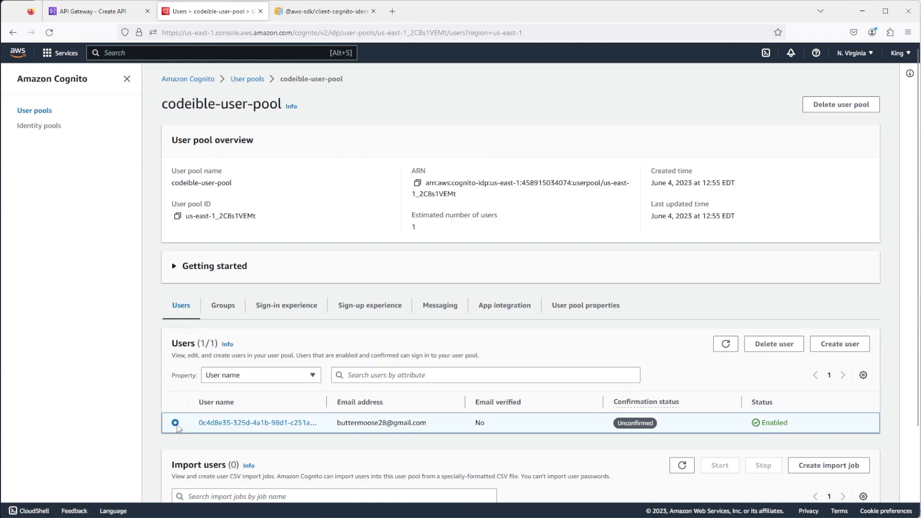
left_click(773, 343)
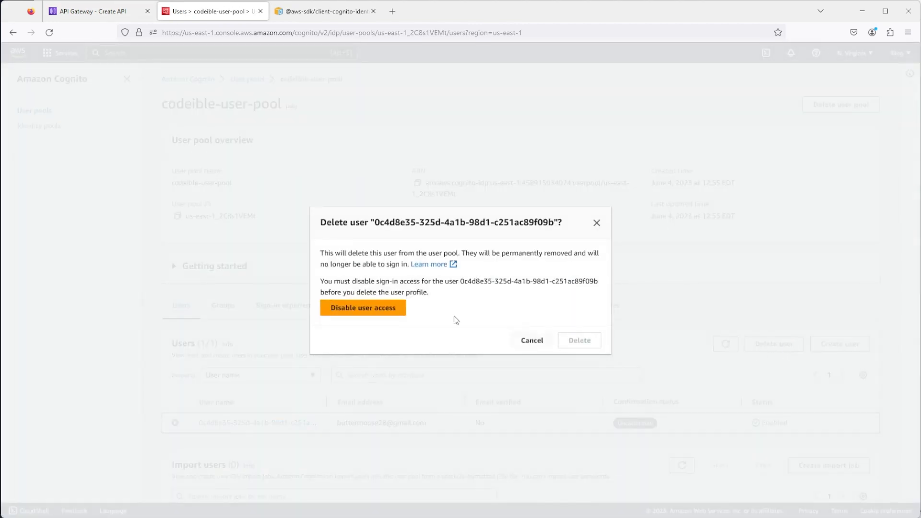
left_click(363, 307)
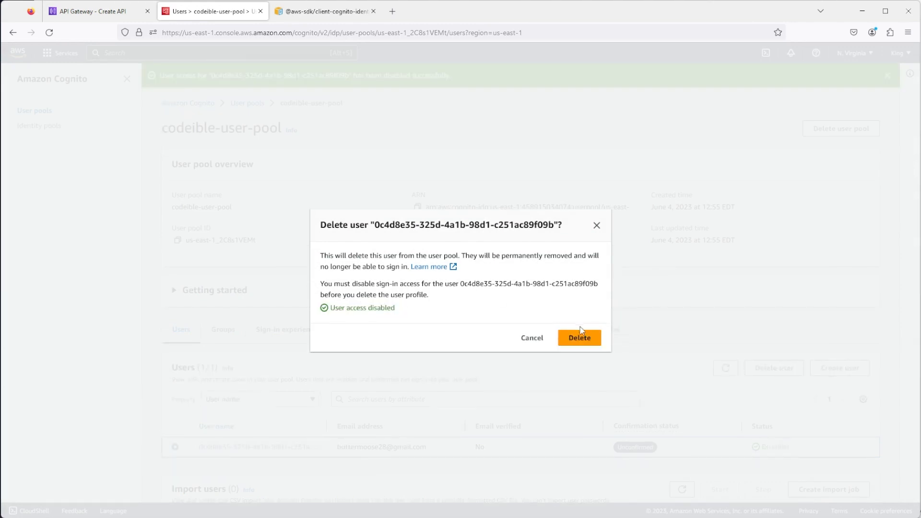
left_click(579, 338)
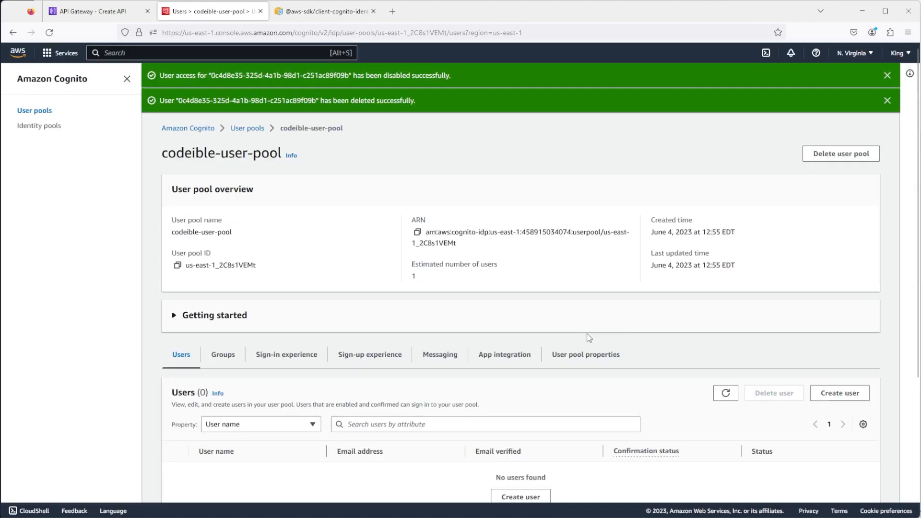
- Play the Unreal level to send the signup request and refresh the Cognito user list
scroll("down", 3)
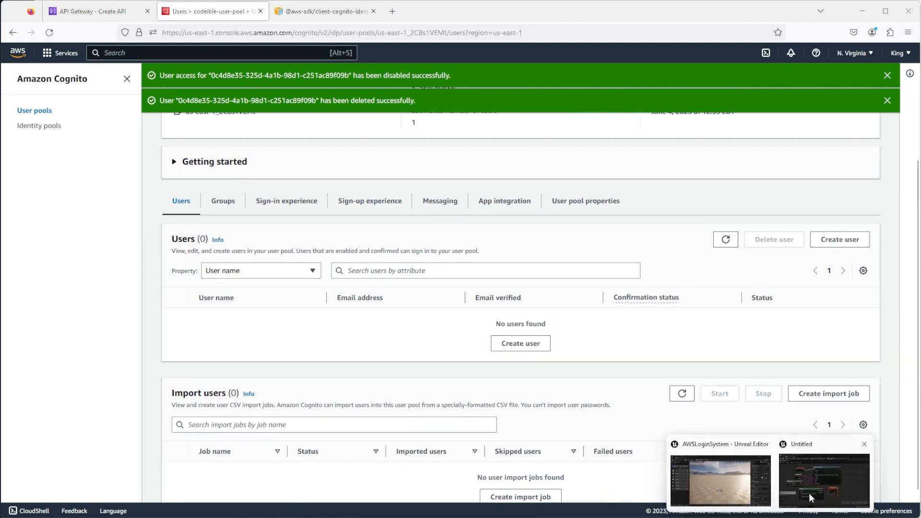
left_click(812, 483)
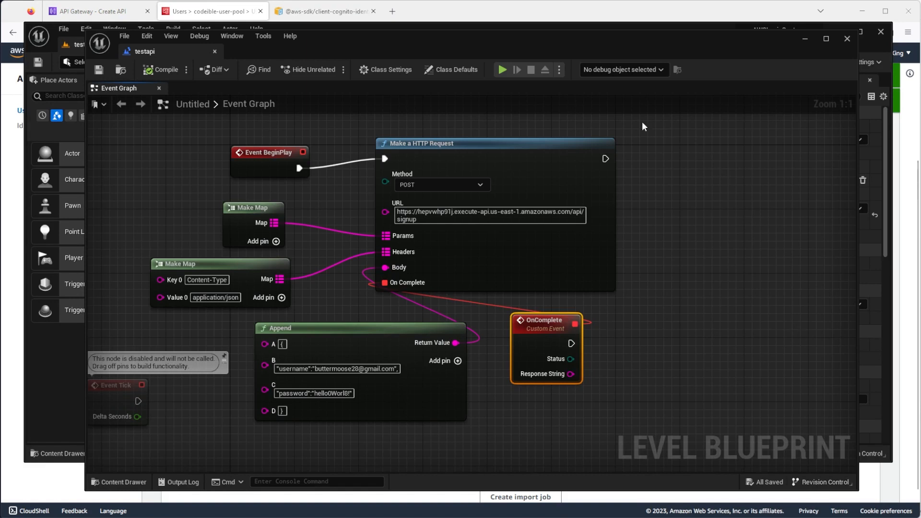
left_click(500, 69)
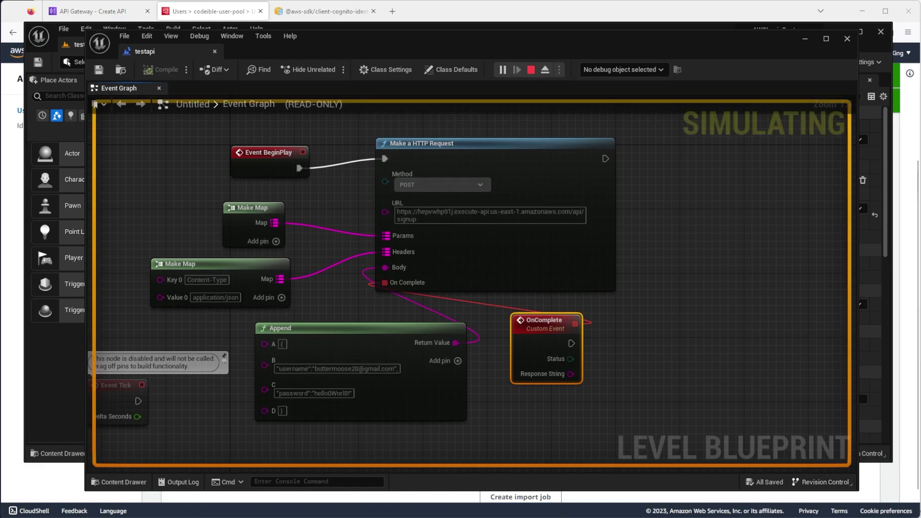
mouse_move(553, 12)
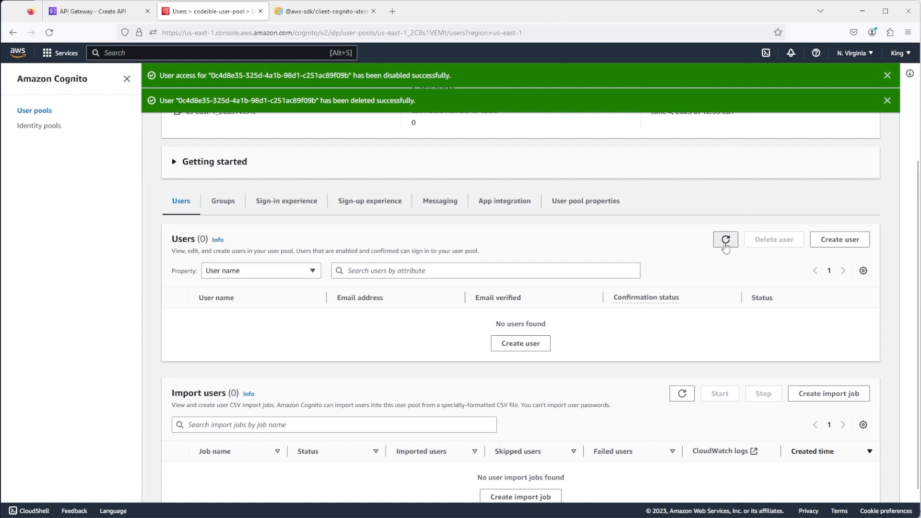
left_click(725, 240)
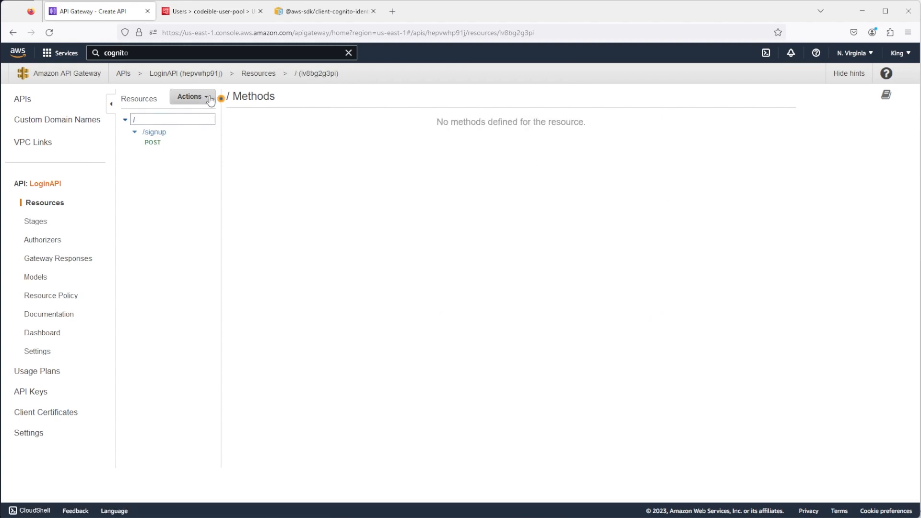
- Create a confirm child resource under LoginAPI's root via Actions > Create Resource
left_click(191, 96)
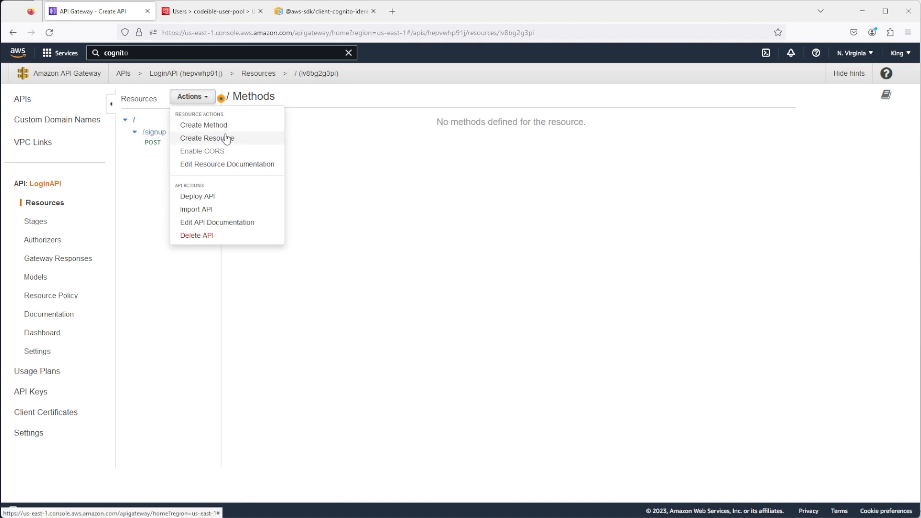
left_click(203, 139)
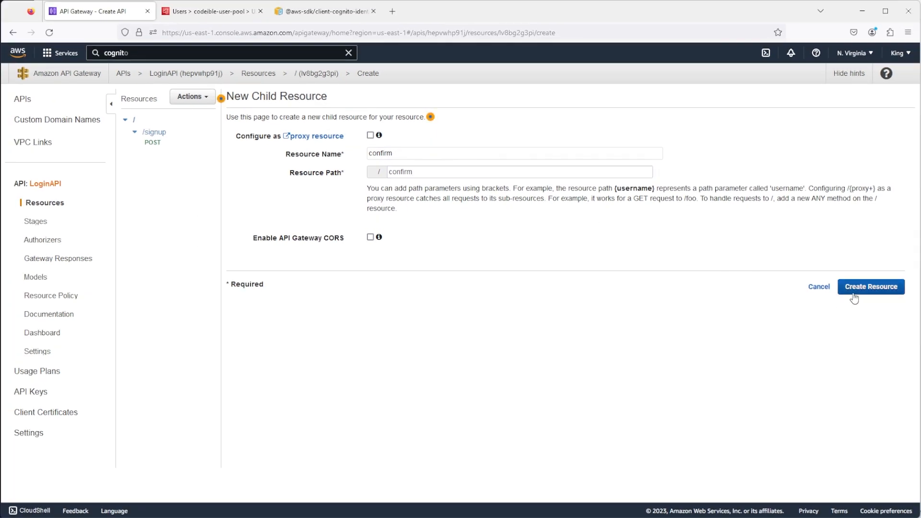
left_click(871, 286)
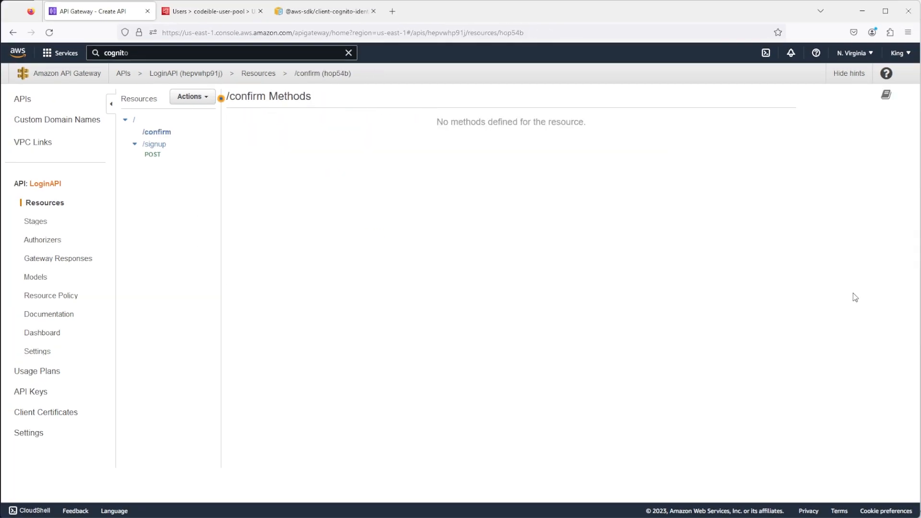
mouse_move(173, 132)
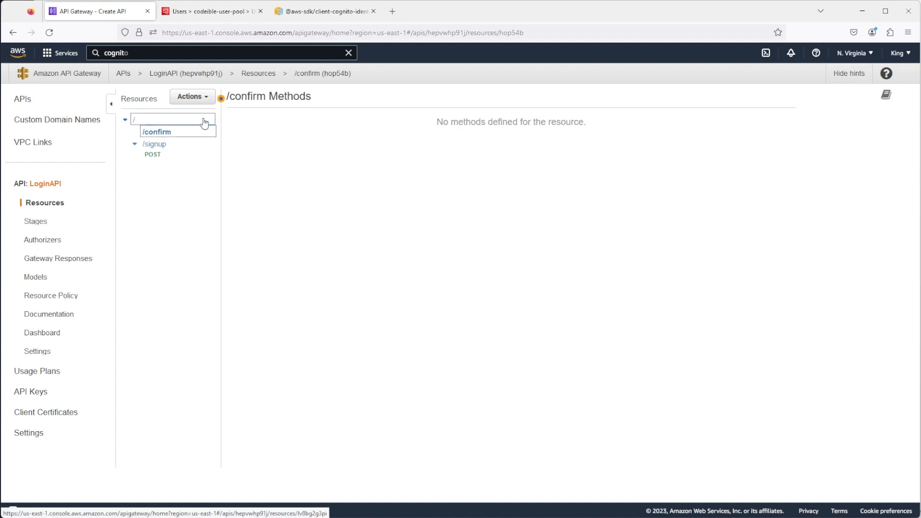
- Create a POST method on the /confirm resource
left_click(192, 96)
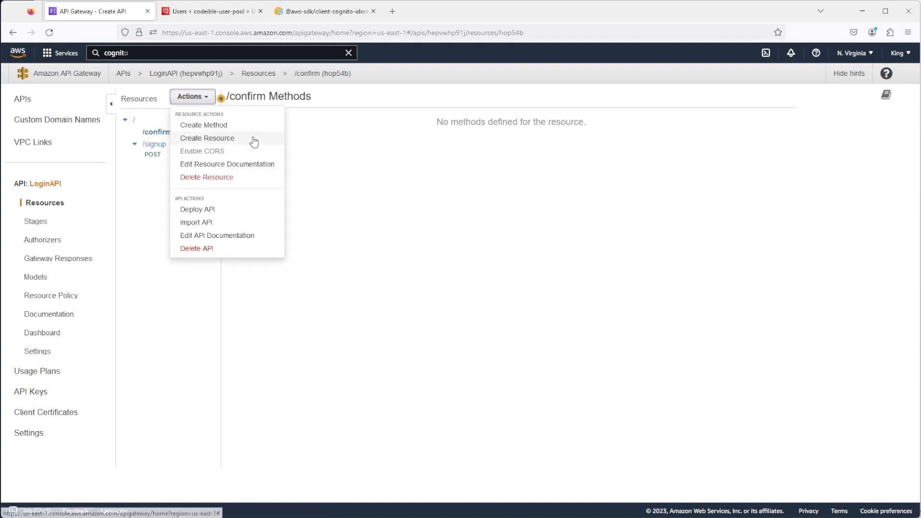
left_click(203, 124)
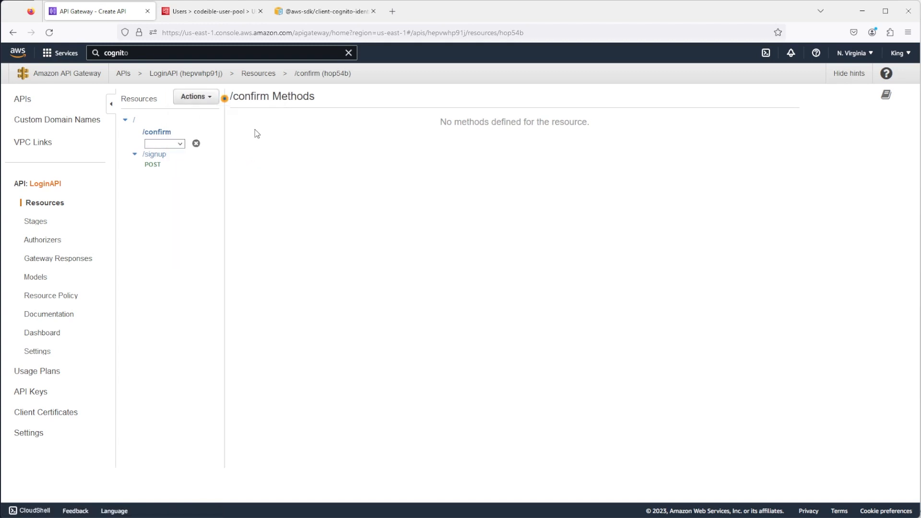
left_click(164, 143)
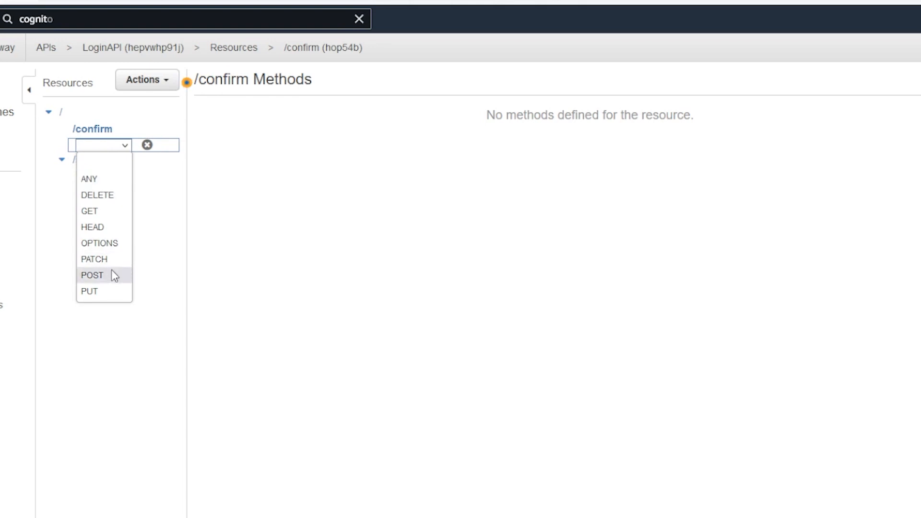
left_click(88, 274)
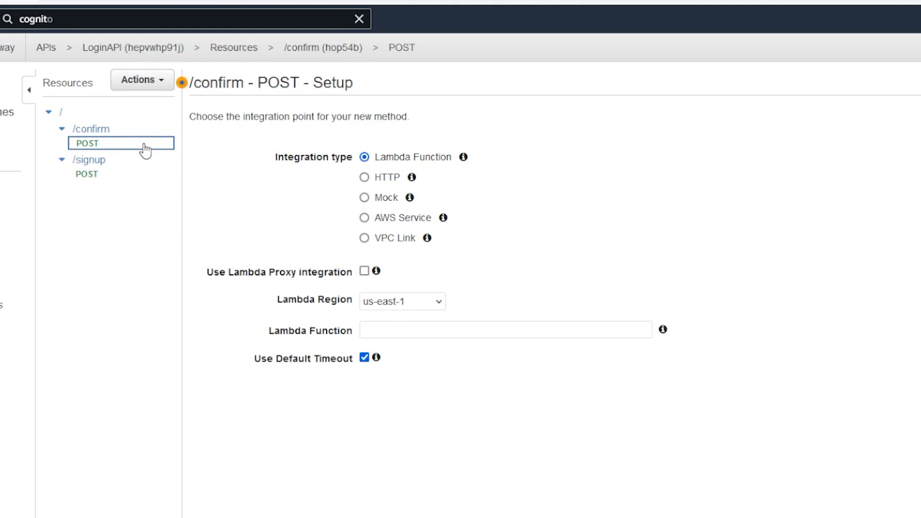
mouse_move(414, 174)
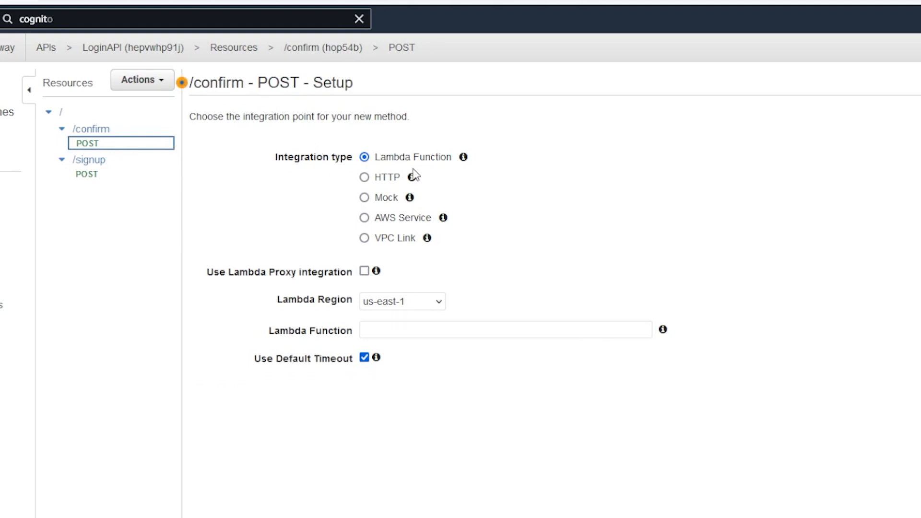
mouse_move(350, 311)
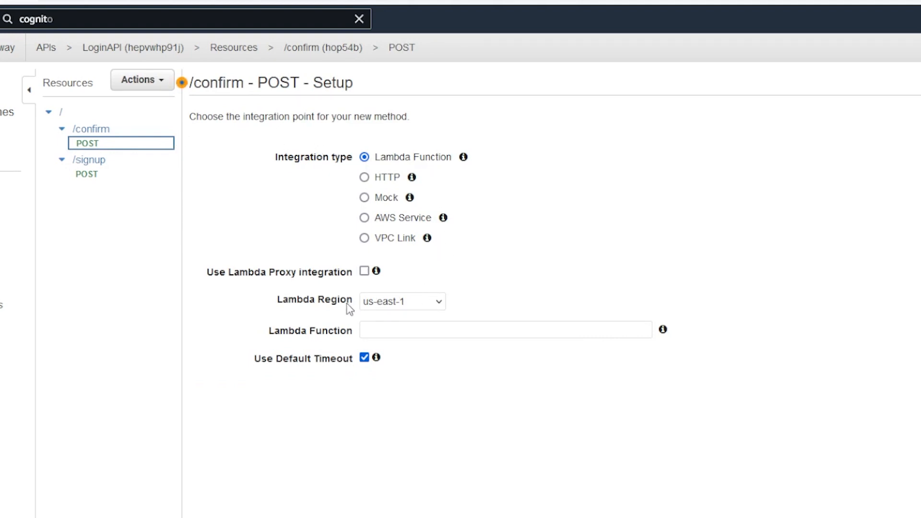
- Set the /confirm POST Lambda function to ConfirmAccount, save it and grant invoke permission
left_click(504, 329)
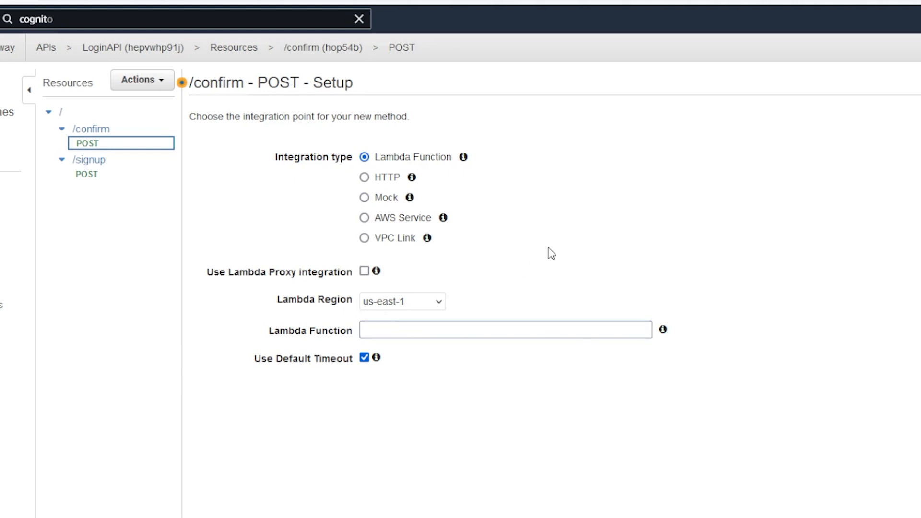
type("Confirm")
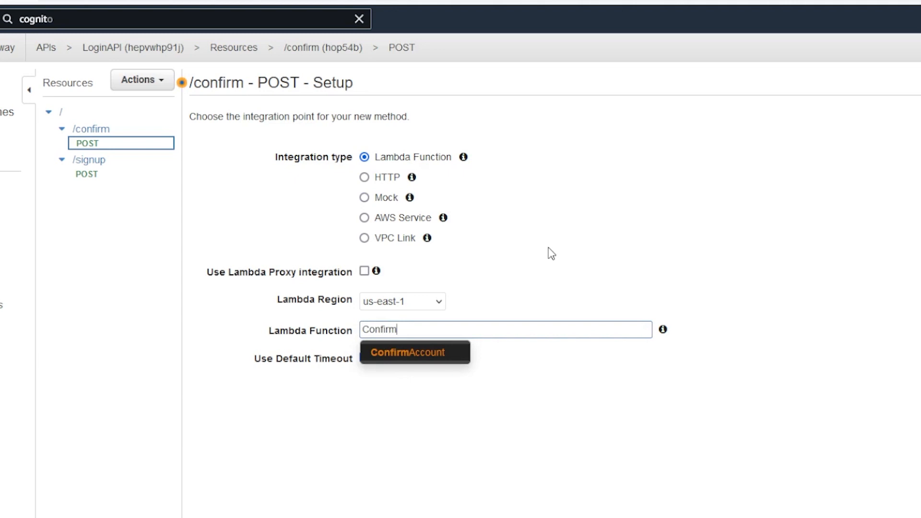
left_click(408, 352)
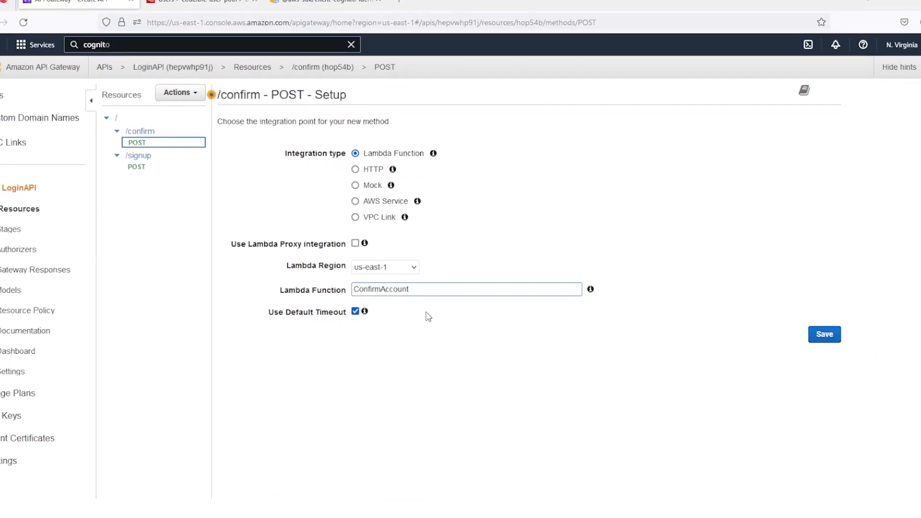
left_click(824, 334)
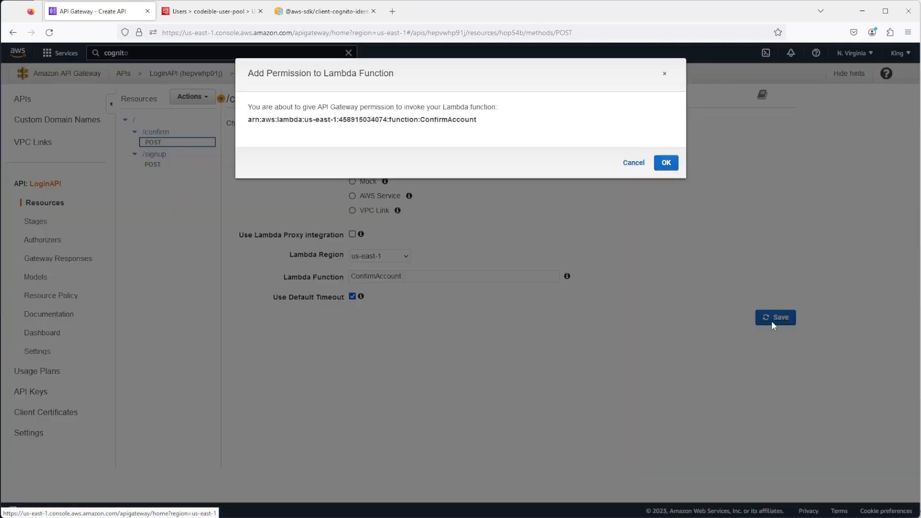
left_click(665, 163)
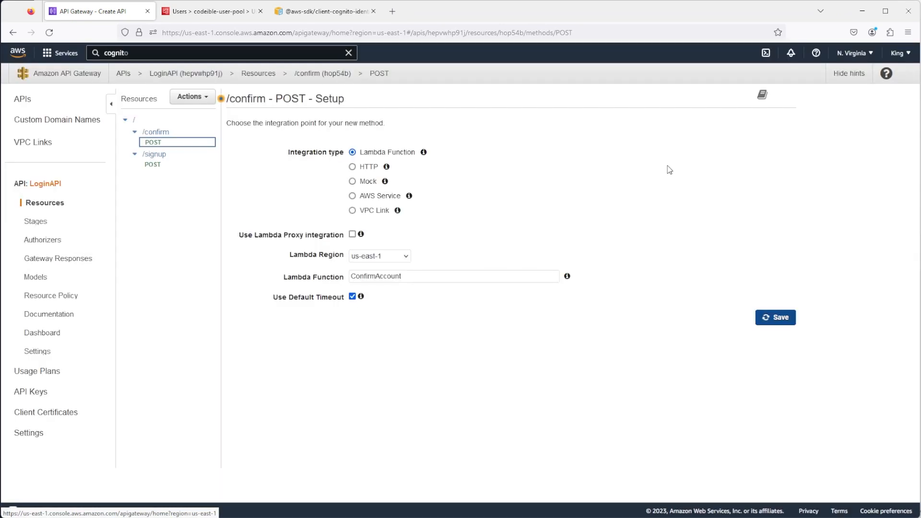
left_click(775, 316)
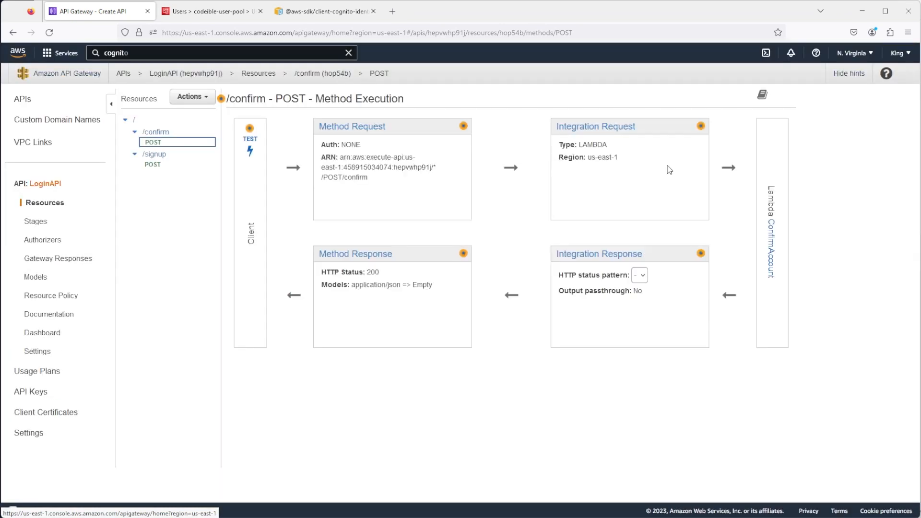
mouse_move(282, 112)
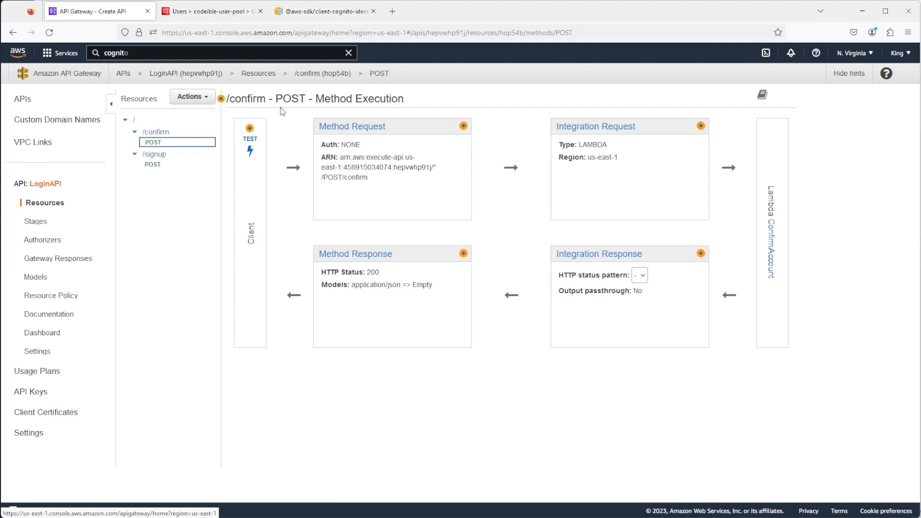
- Create a signin resource under LoginAPI's root with Resource Name signin
left_click(136, 119)
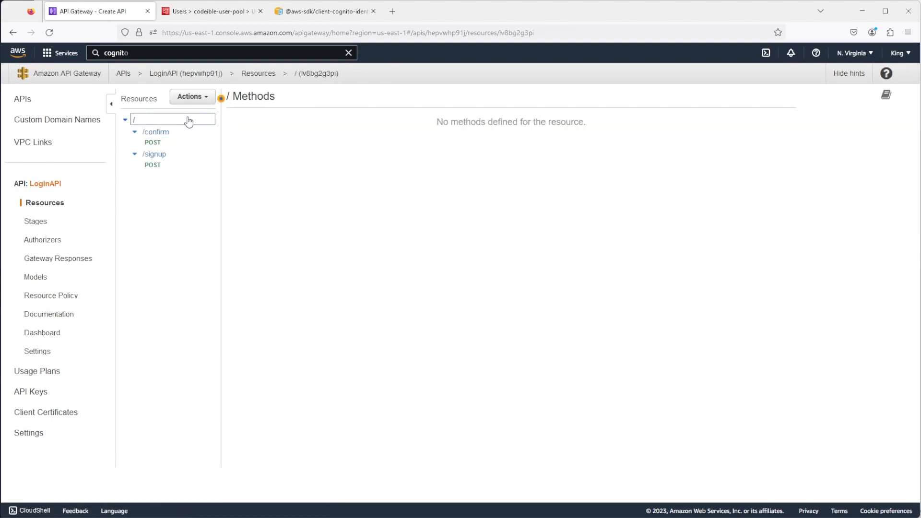
left_click(191, 96)
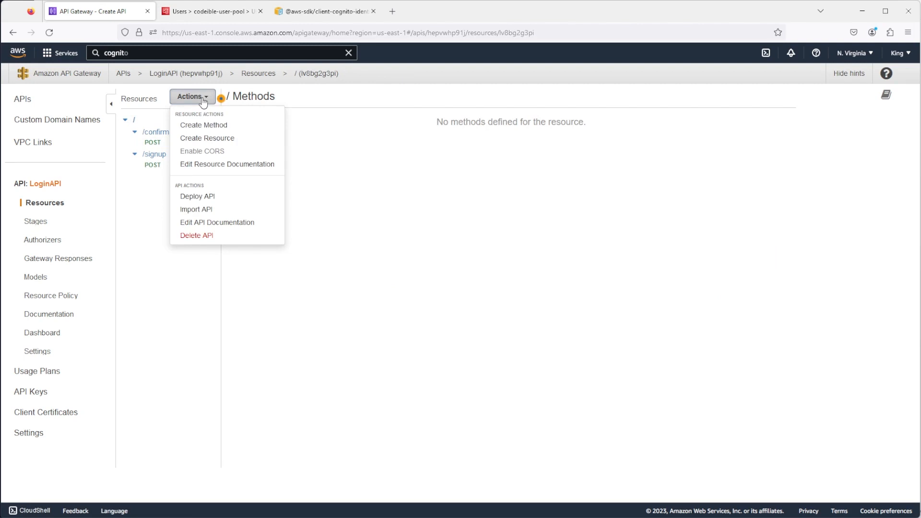
left_click(207, 138)
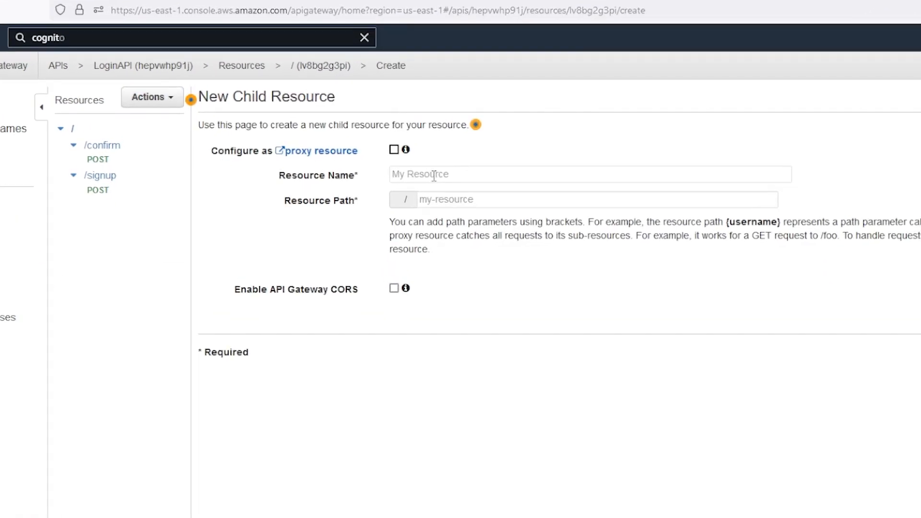
type("signin")
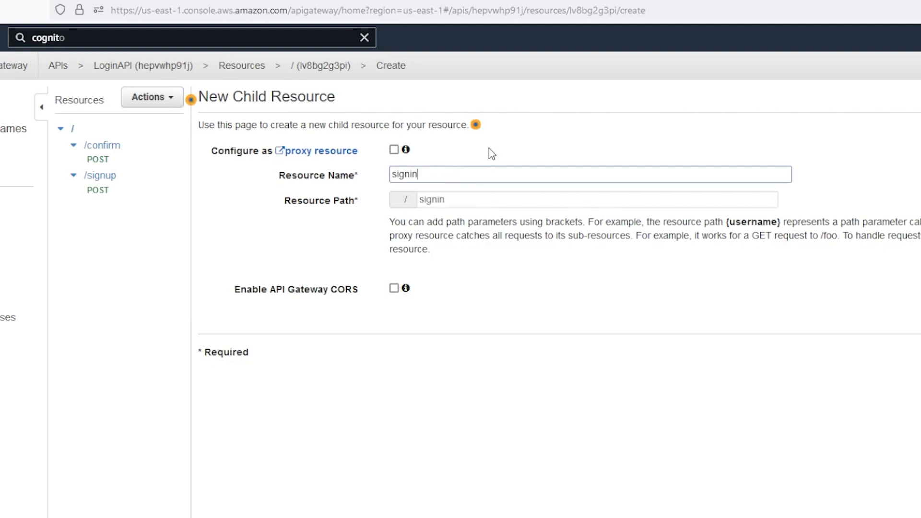
left_click(503, 199)
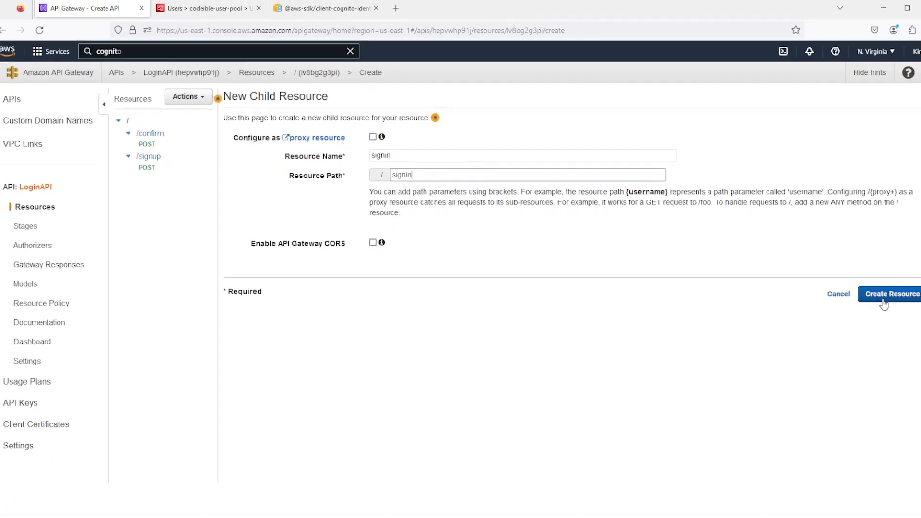
left_click(889, 293)
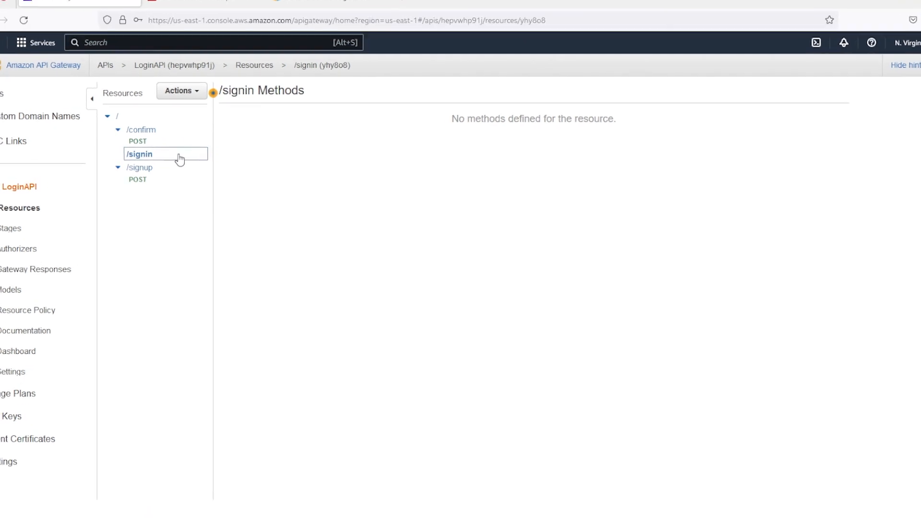
- Create a POST method on LoginAPI's /signin resource via Actions > Create Method
left_click(180, 90)
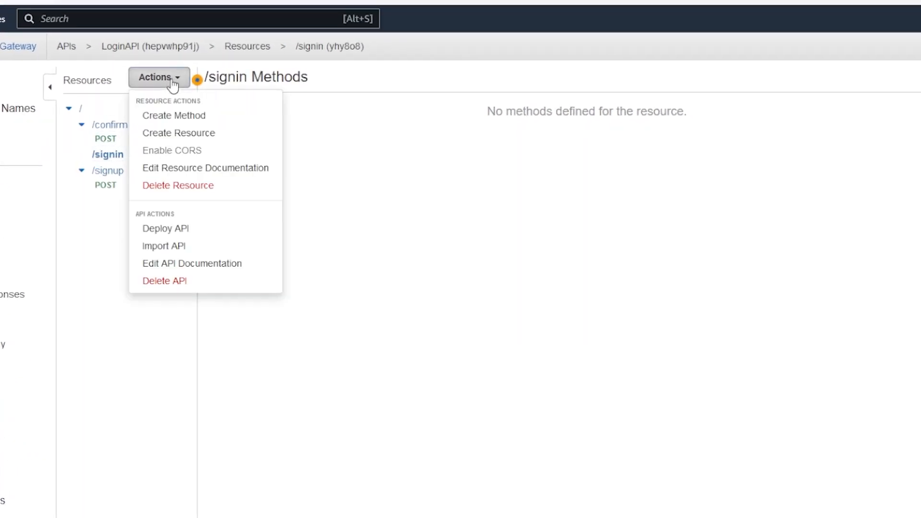
left_click(173, 115)
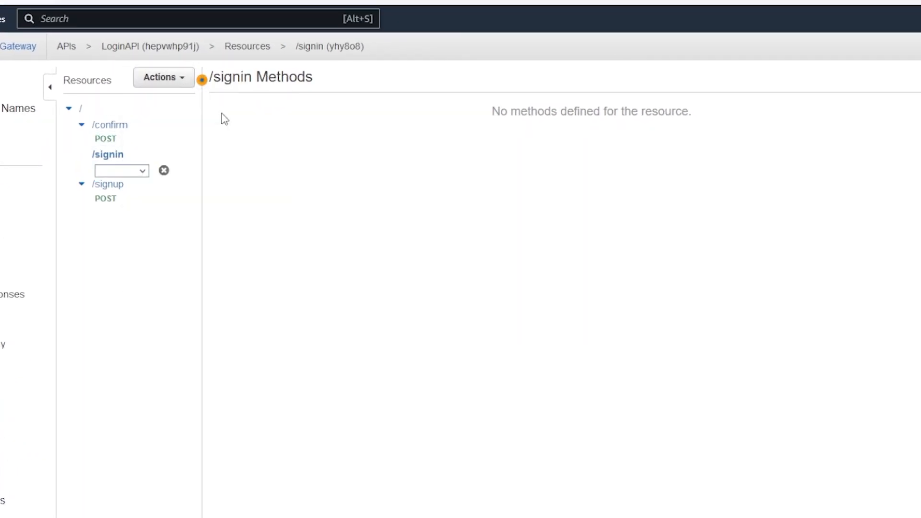
left_click(138, 171)
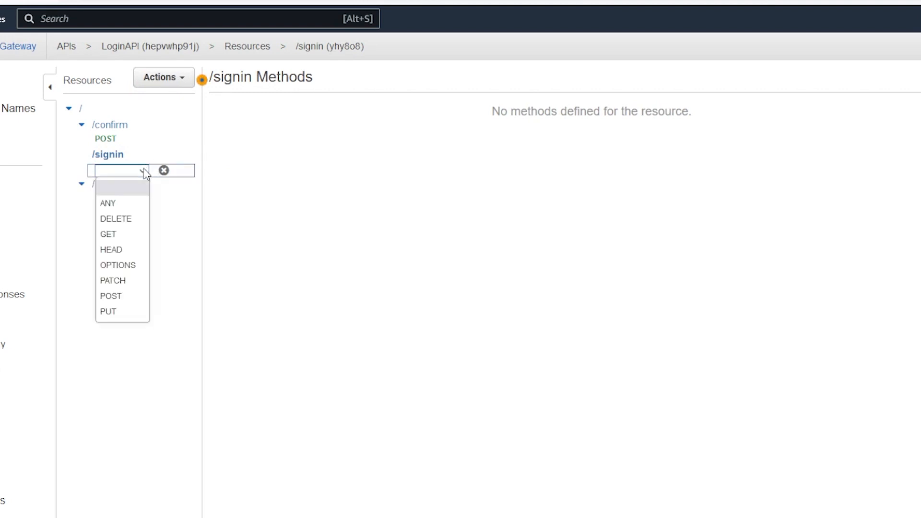
left_click(111, 295)
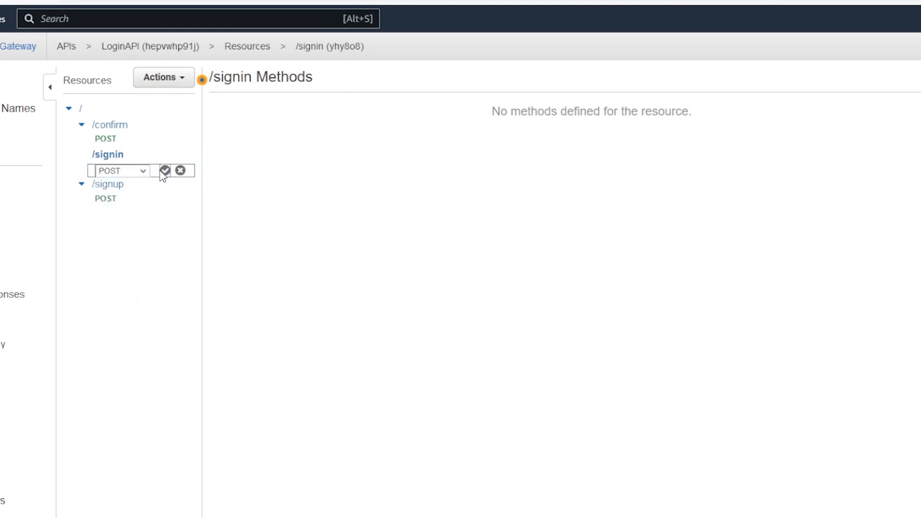
left_click(165, 171)
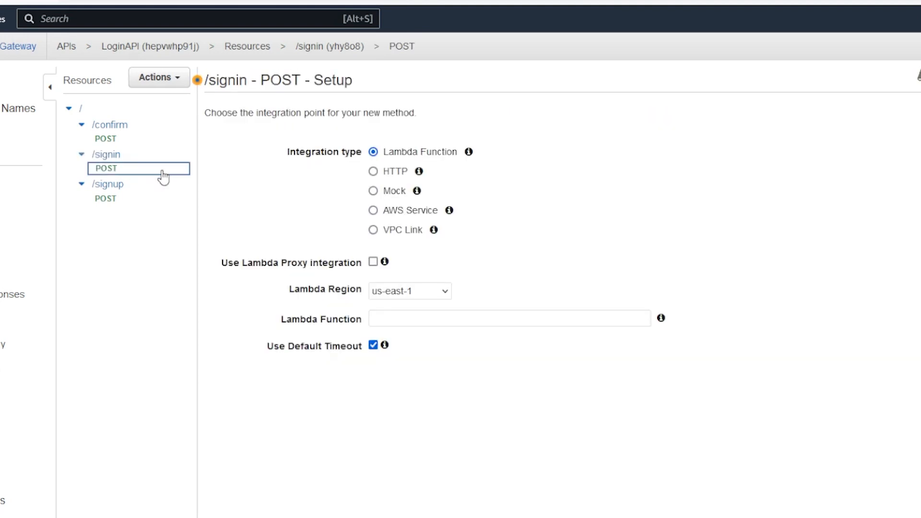
mouse_move(445, 164)
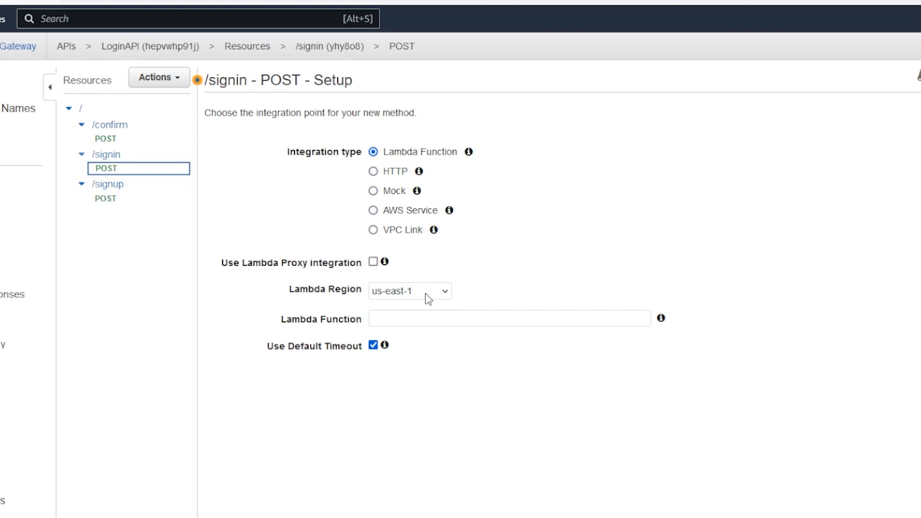
- Save the /signin POST Lambda integration to the SignIn function and grant invoke permission
left_click(509, 318)
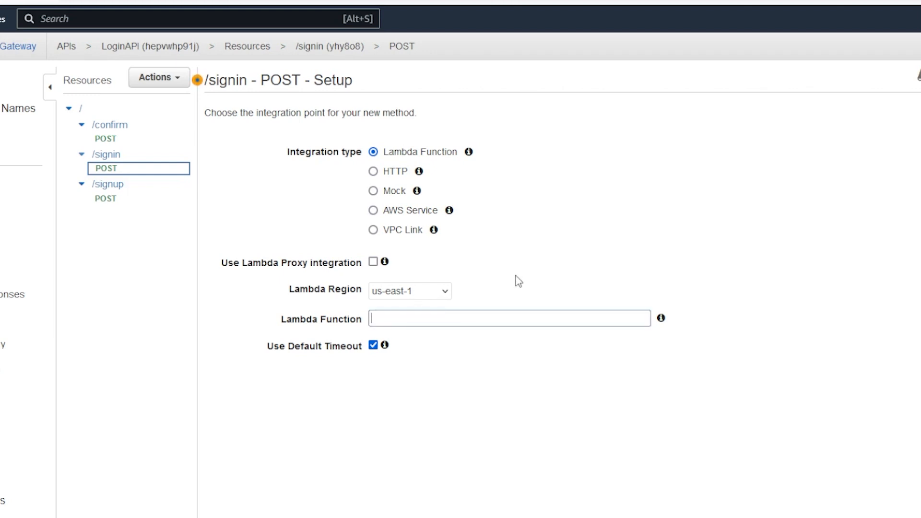
type("sign")
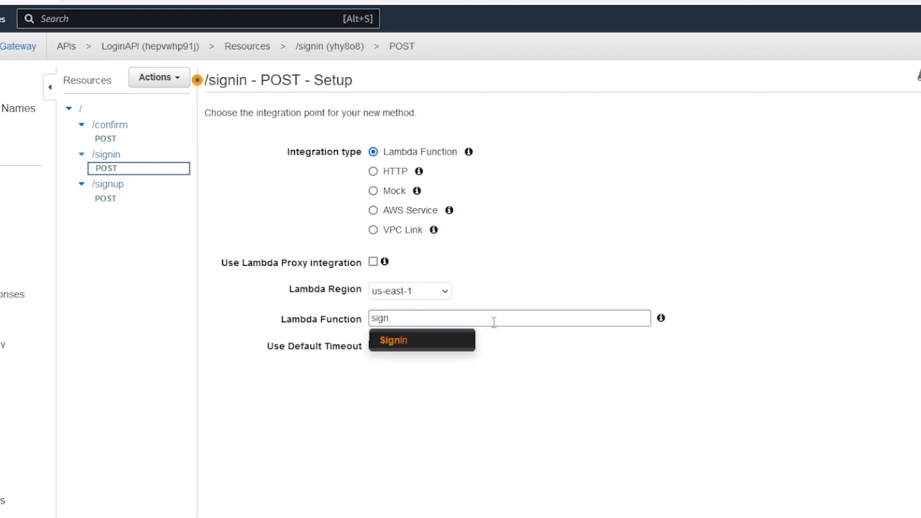
left_click(393, 339)
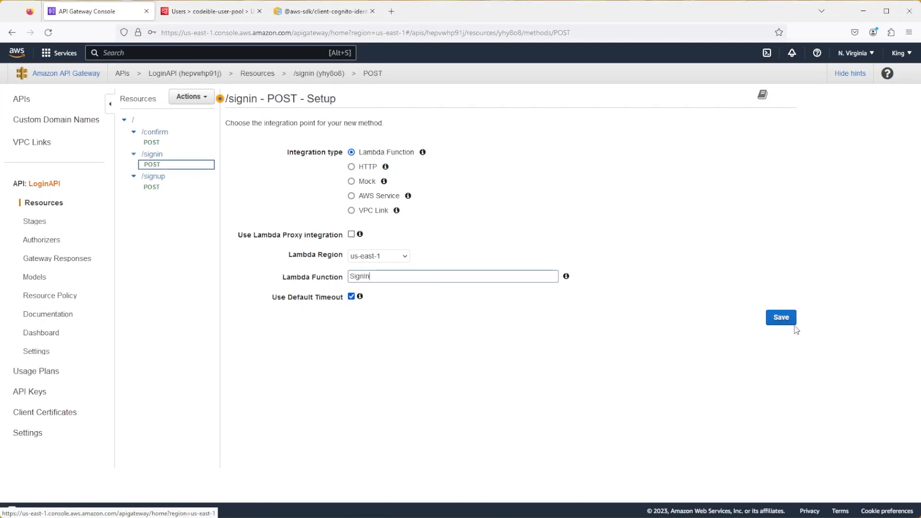
left_click(781, 317)
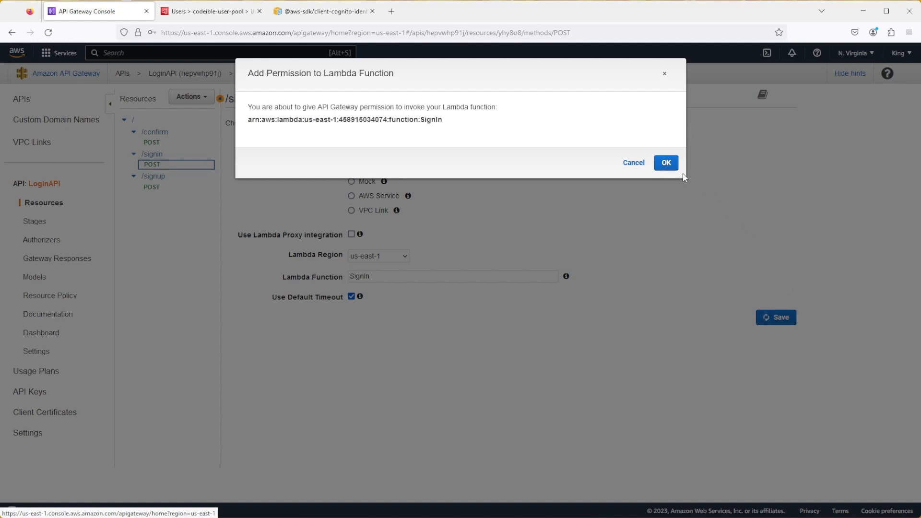
left_click(666, 162)
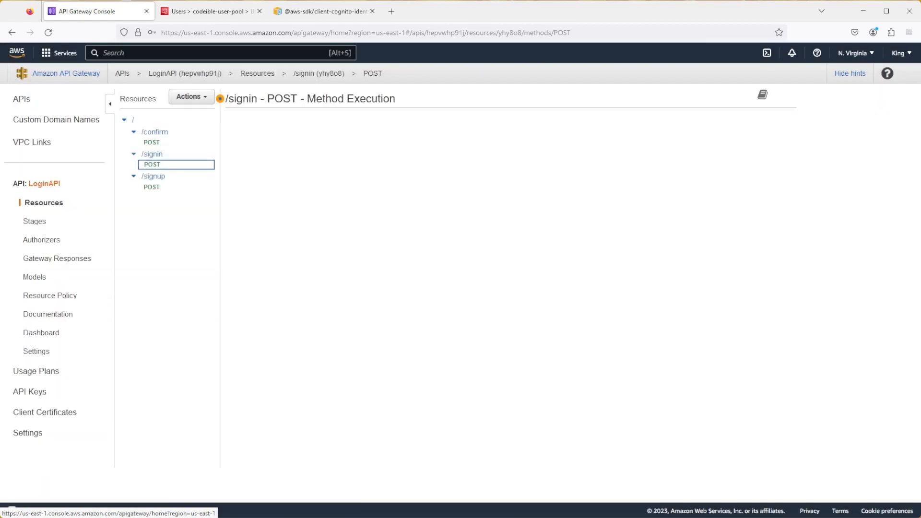
left_click(152, 165)
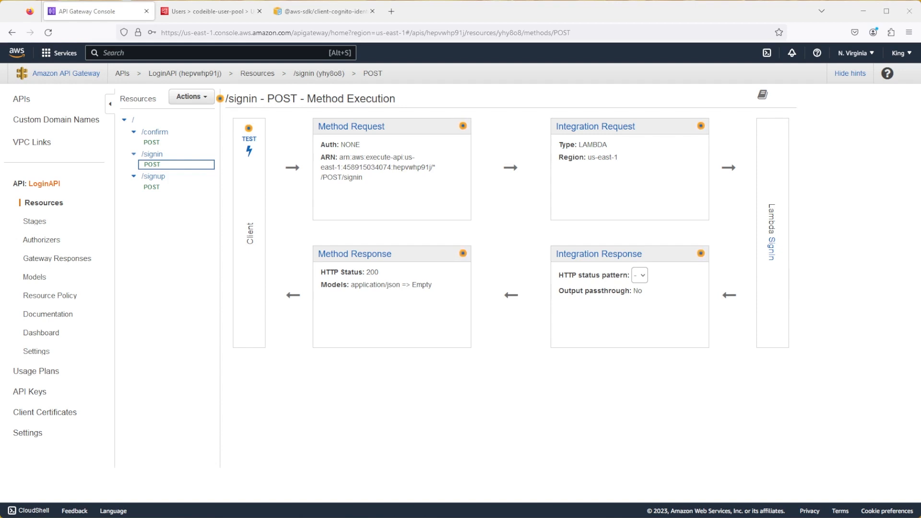
mouse_move(192, 101)
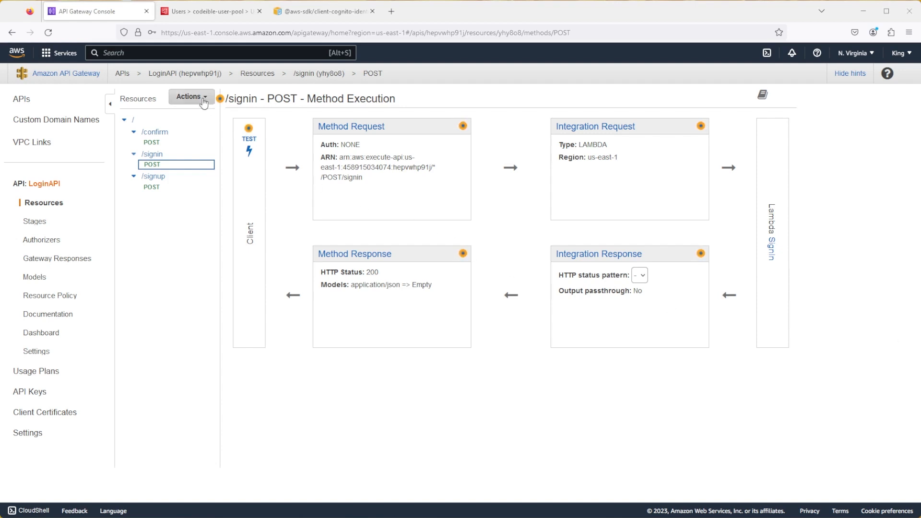
- Deploy LoginAPI to the existing api deployment stage via Actions > Deploy API
left_click(190, 96)
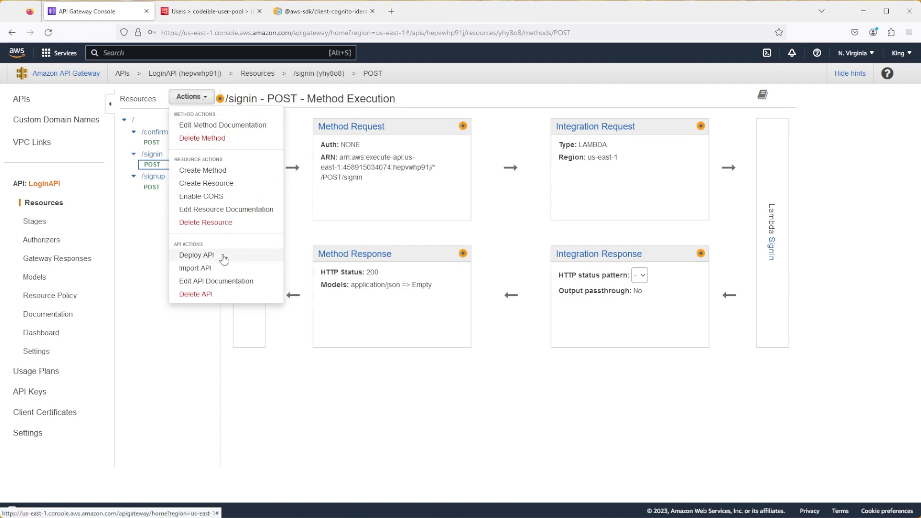
left_click(195, 256)
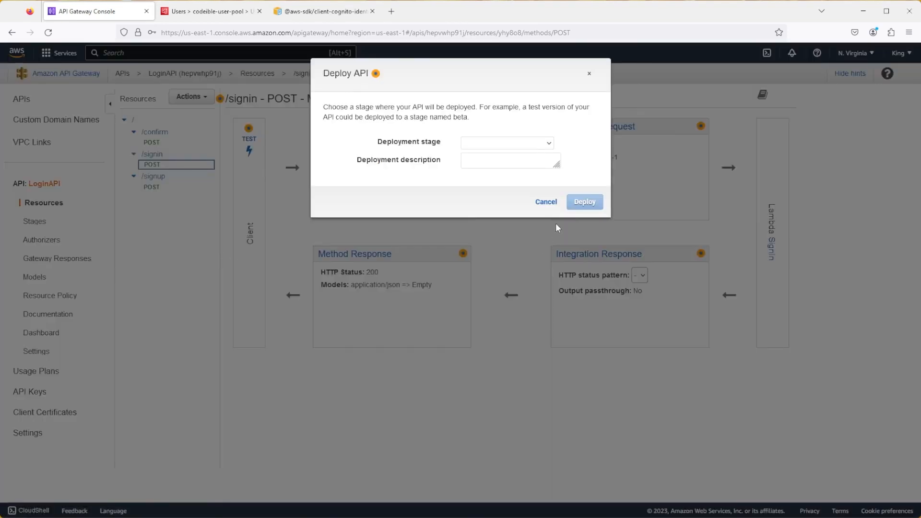
left_click(507, 142)
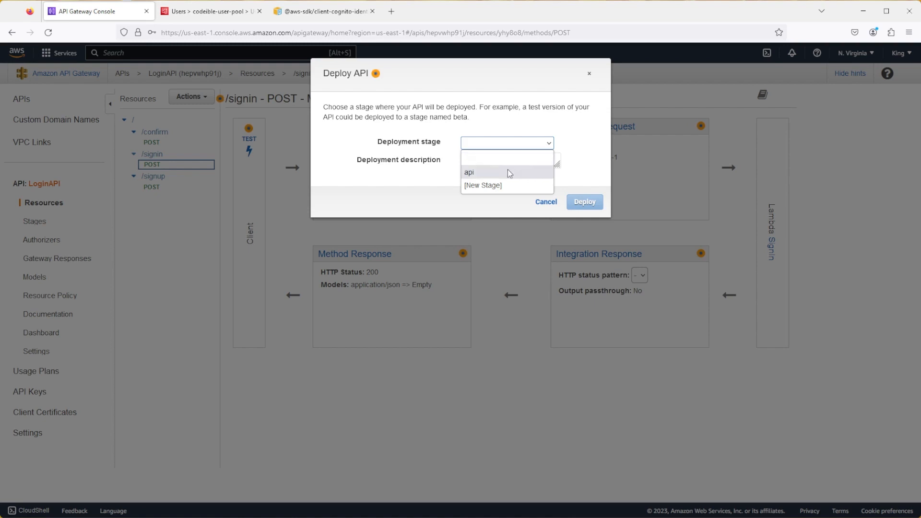
left_click(469, 172)
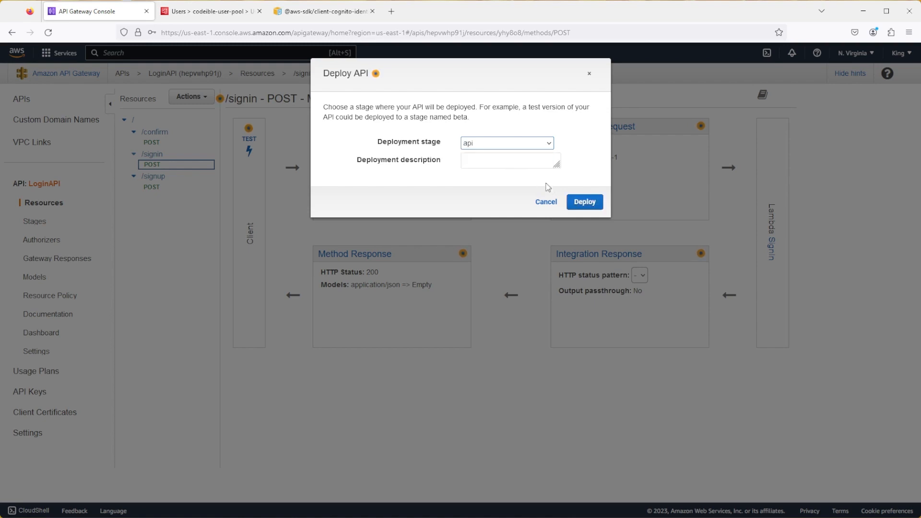
left_click(584, 202)
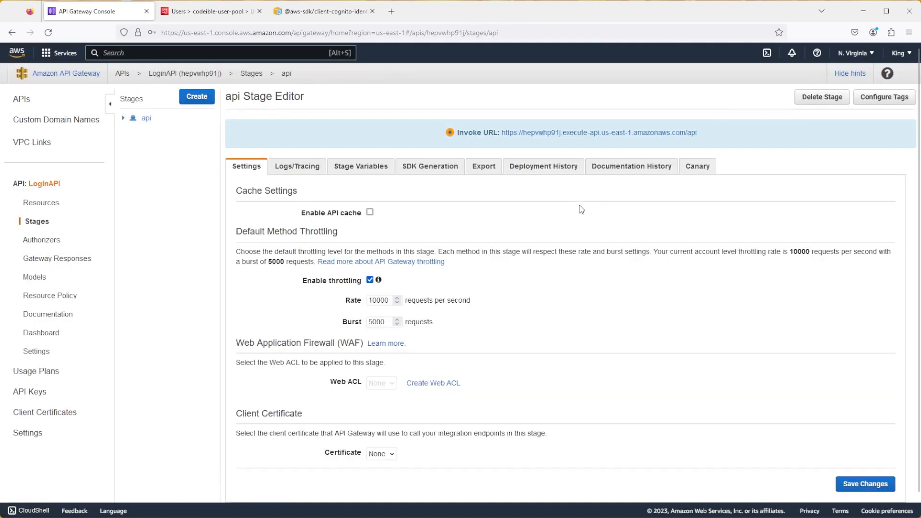